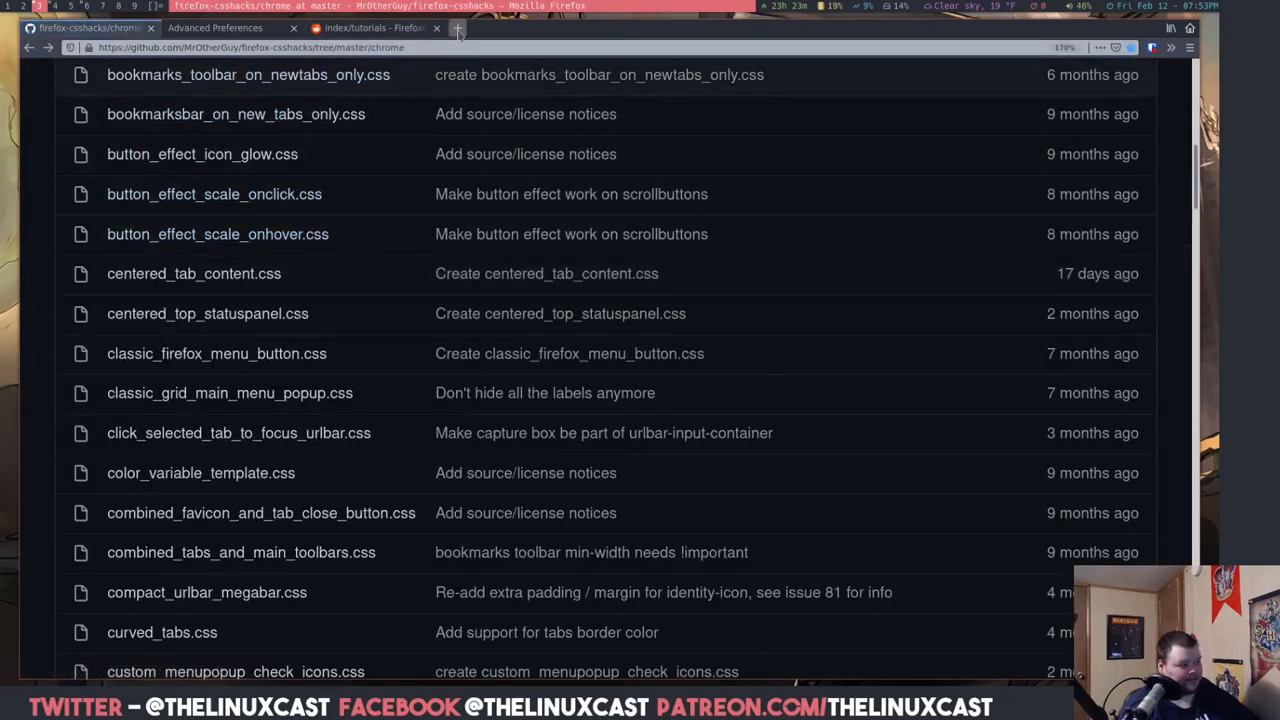
# Open a new tab and go to about:config
pyautogui.click(458, 27)
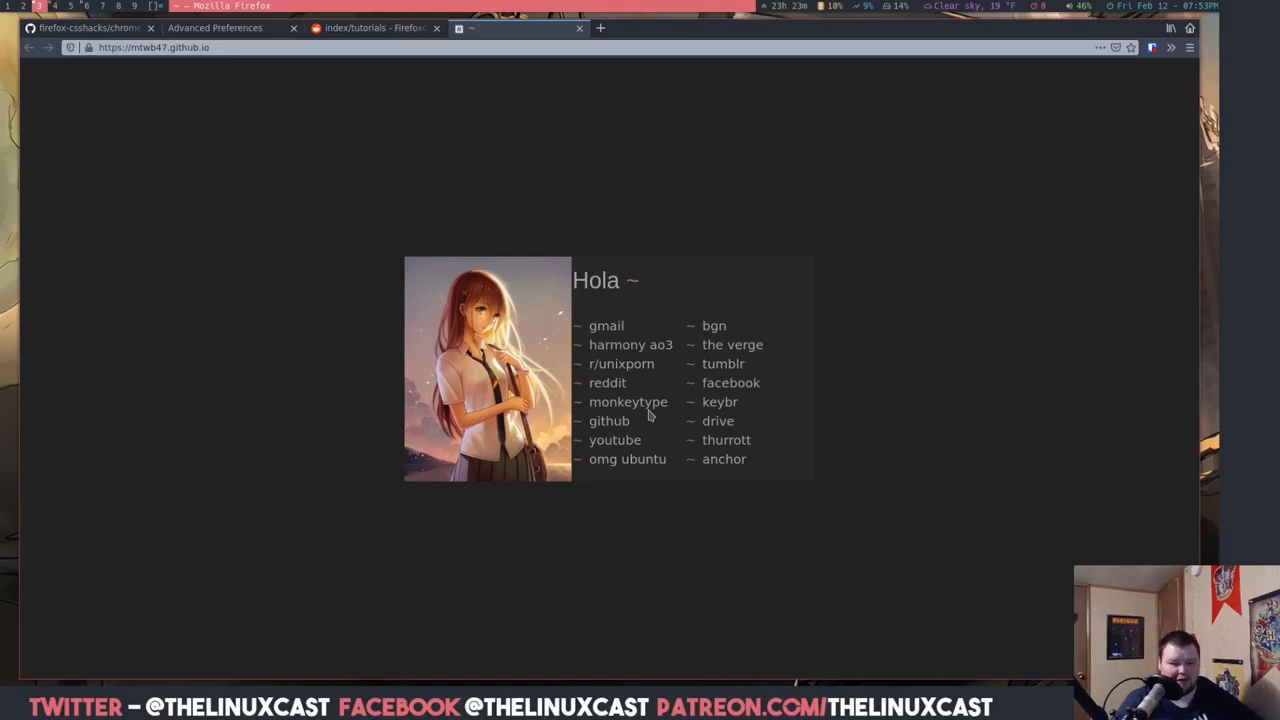
pyautogui.moveTo(334, 162)
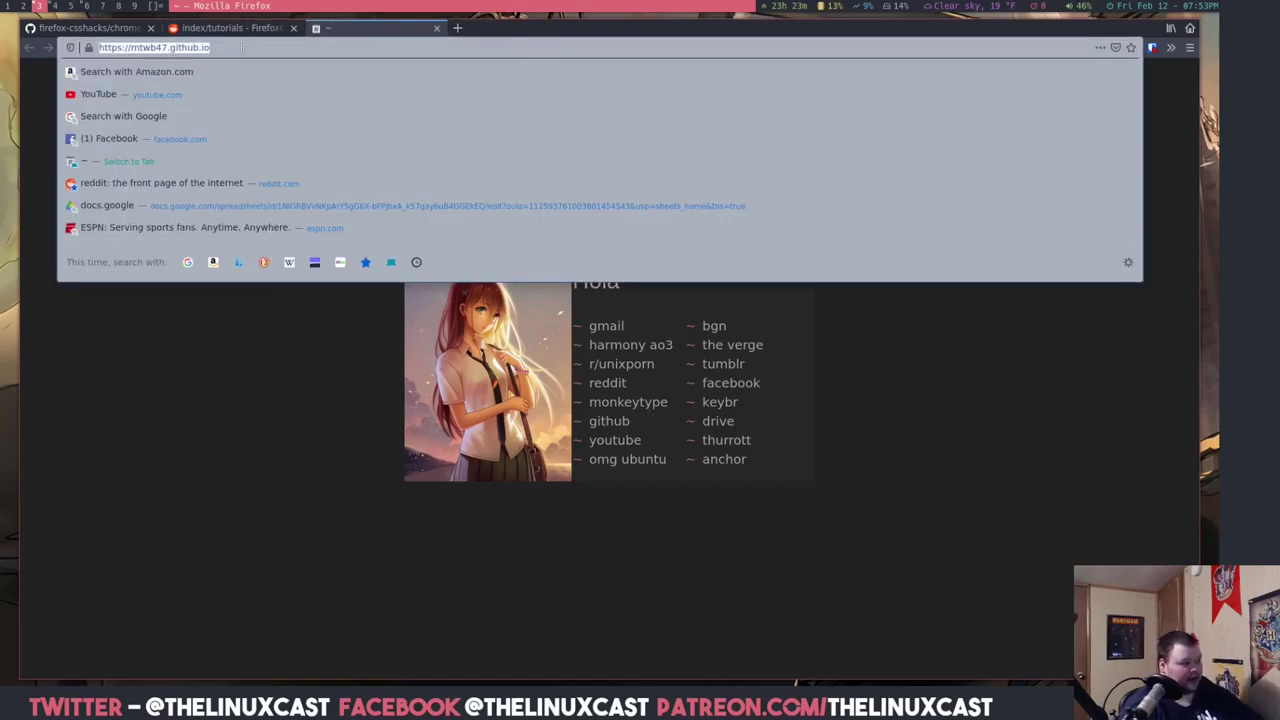
pyautogui.write('about/')
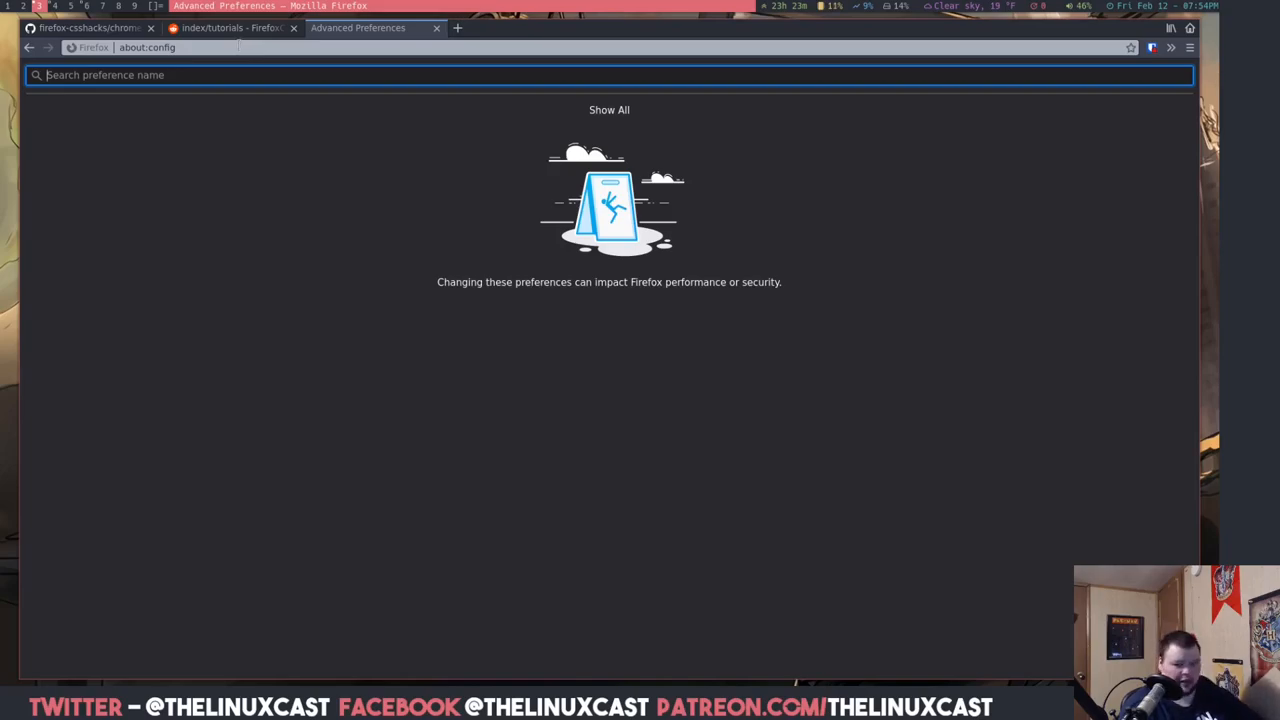
pyautogui.moveTo(230, 109)
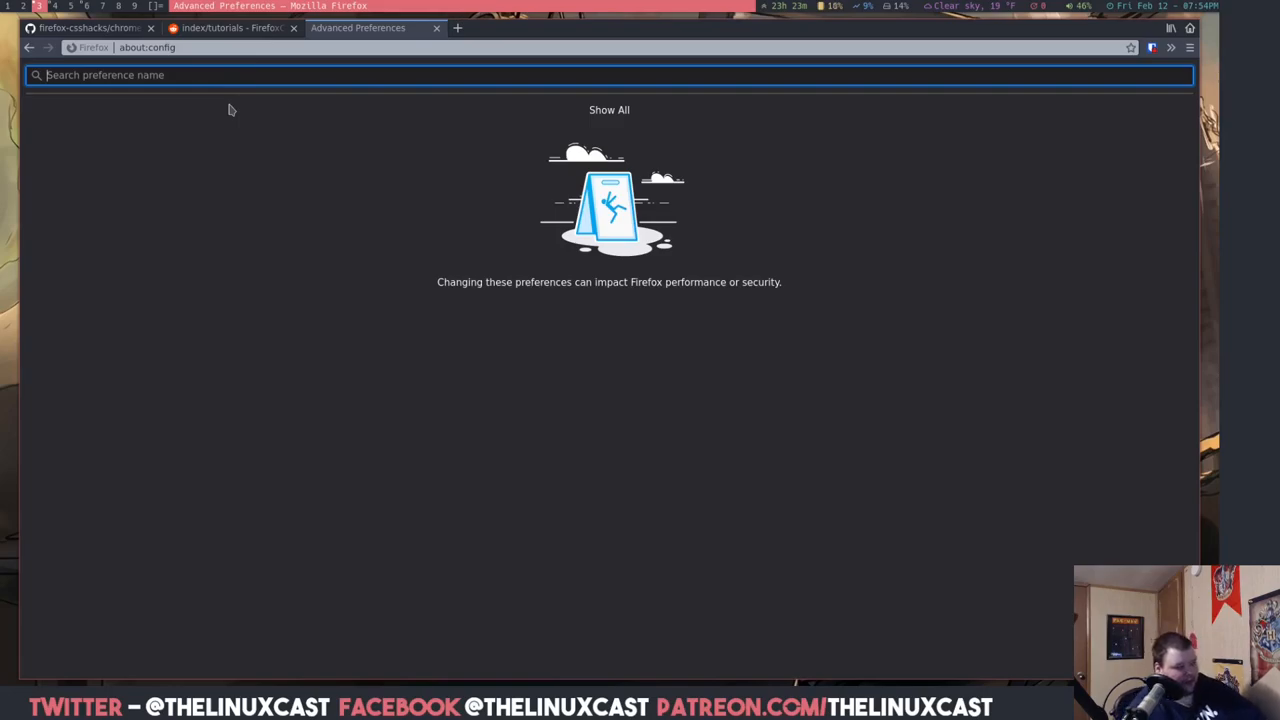
# Leave toolkit.legacyUserProfileCustomizations.stylesheets set to true and close the config tab
pyautogui.write('toolkit.legac')
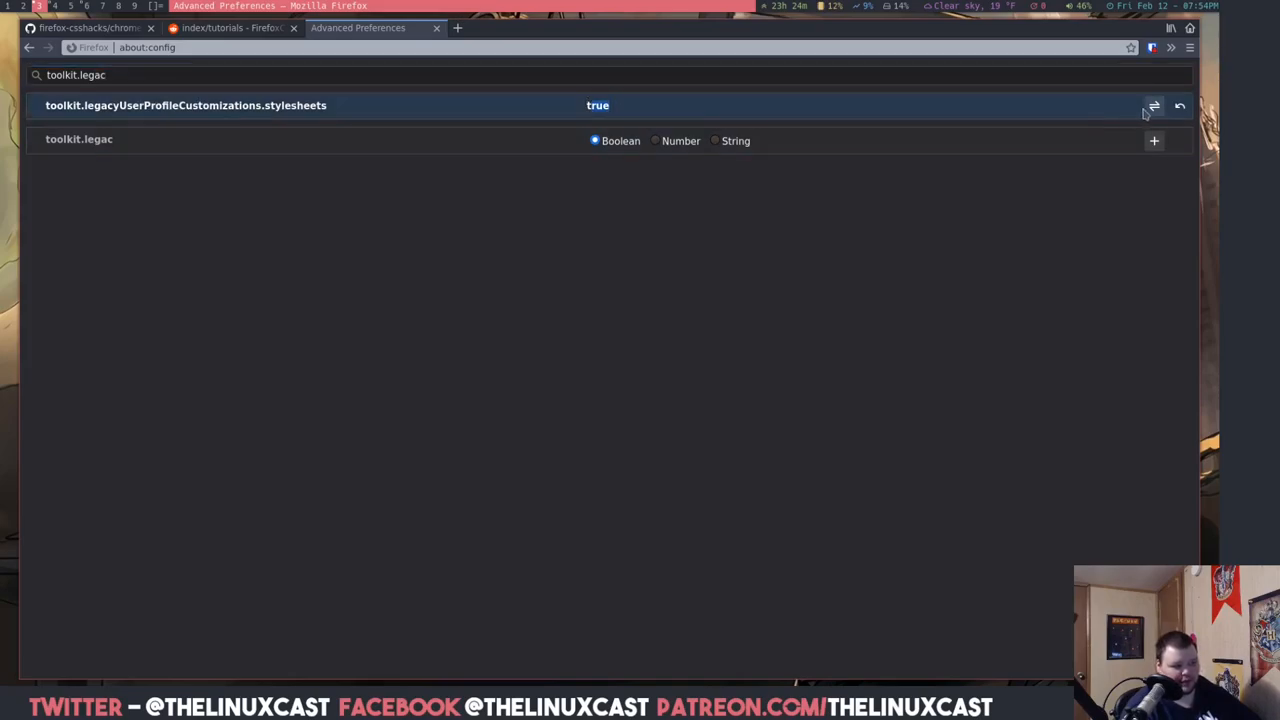
pyautogui.click(1154, 105)
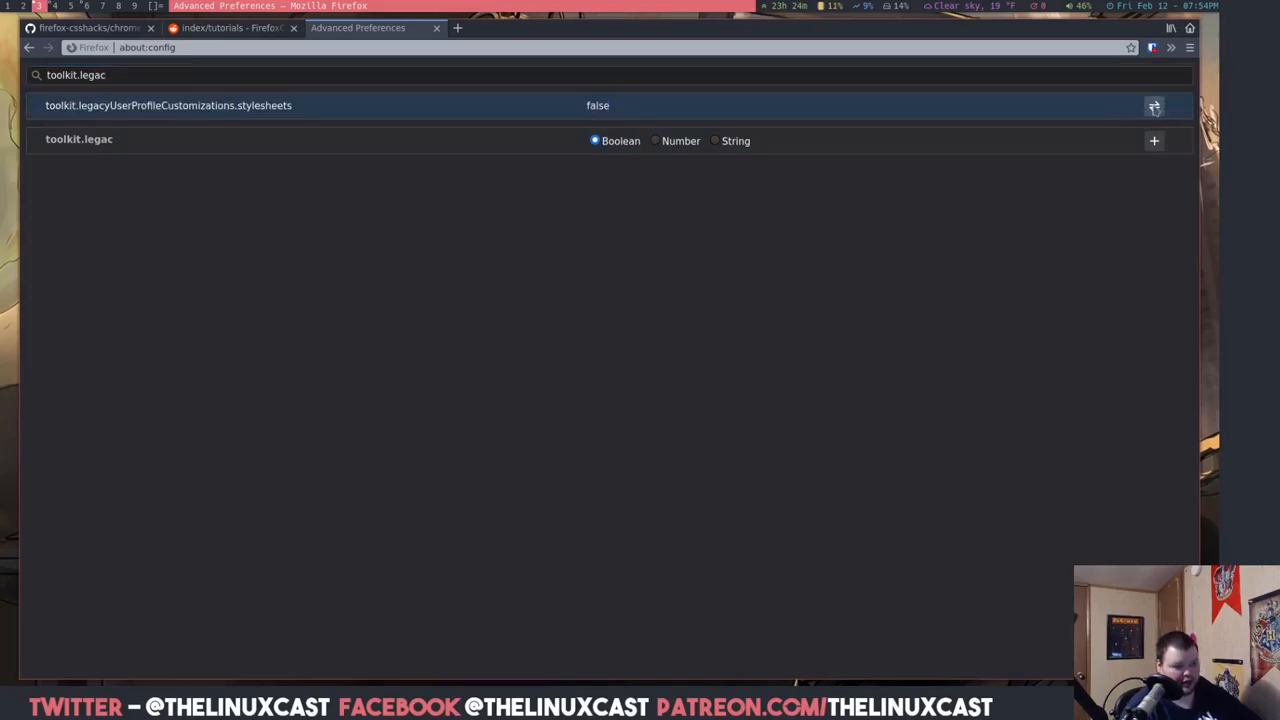
pyautogui.click(1154, 105)
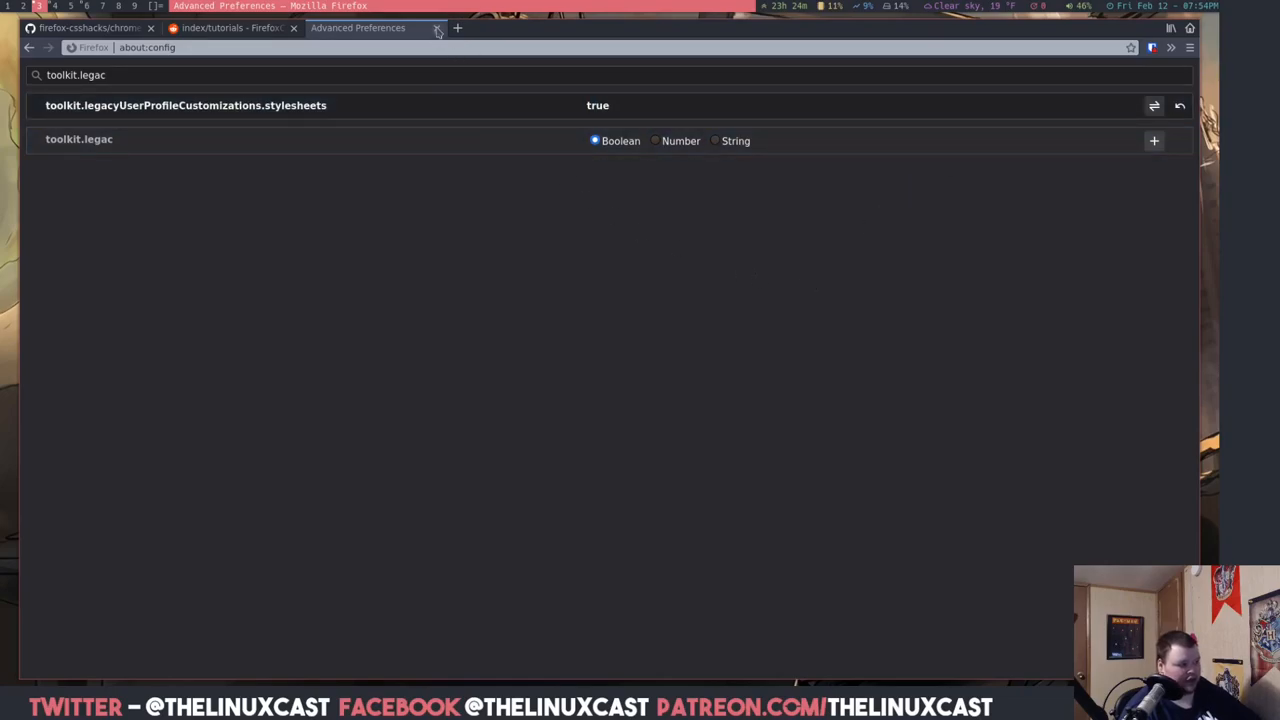
pyautogui.click(437, 27)
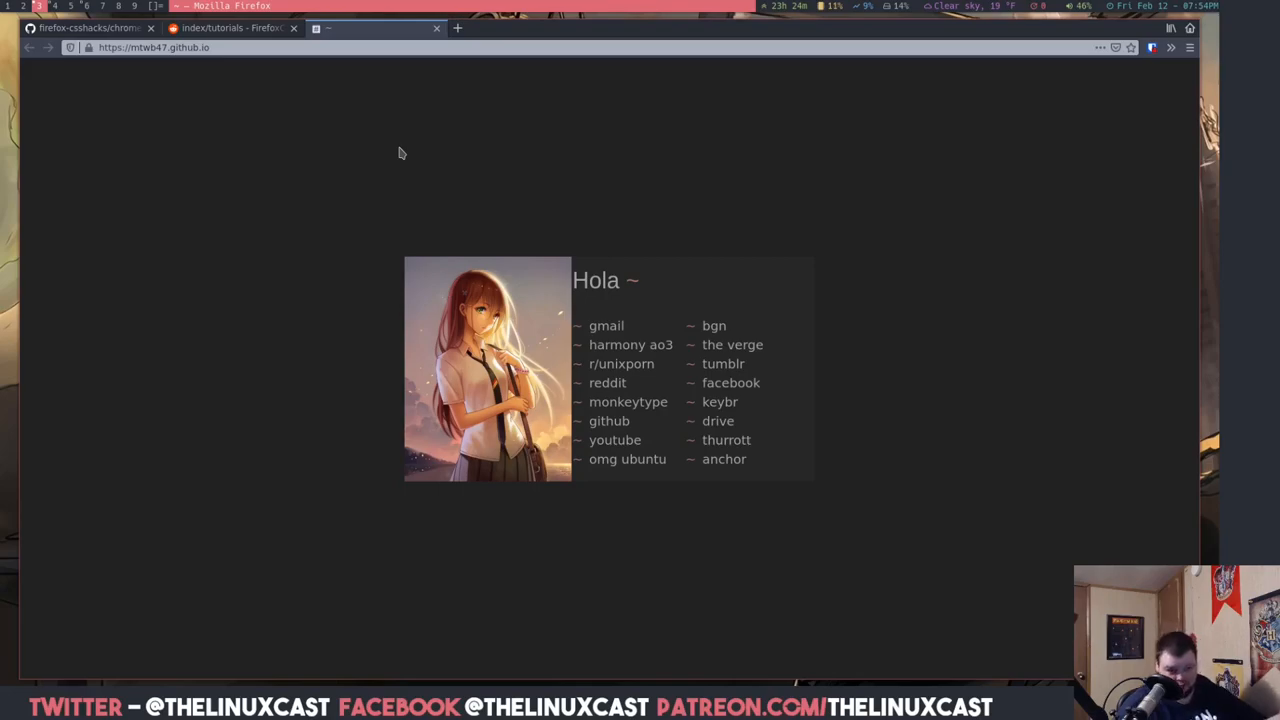
pyautogui.moveTo(397, 139)
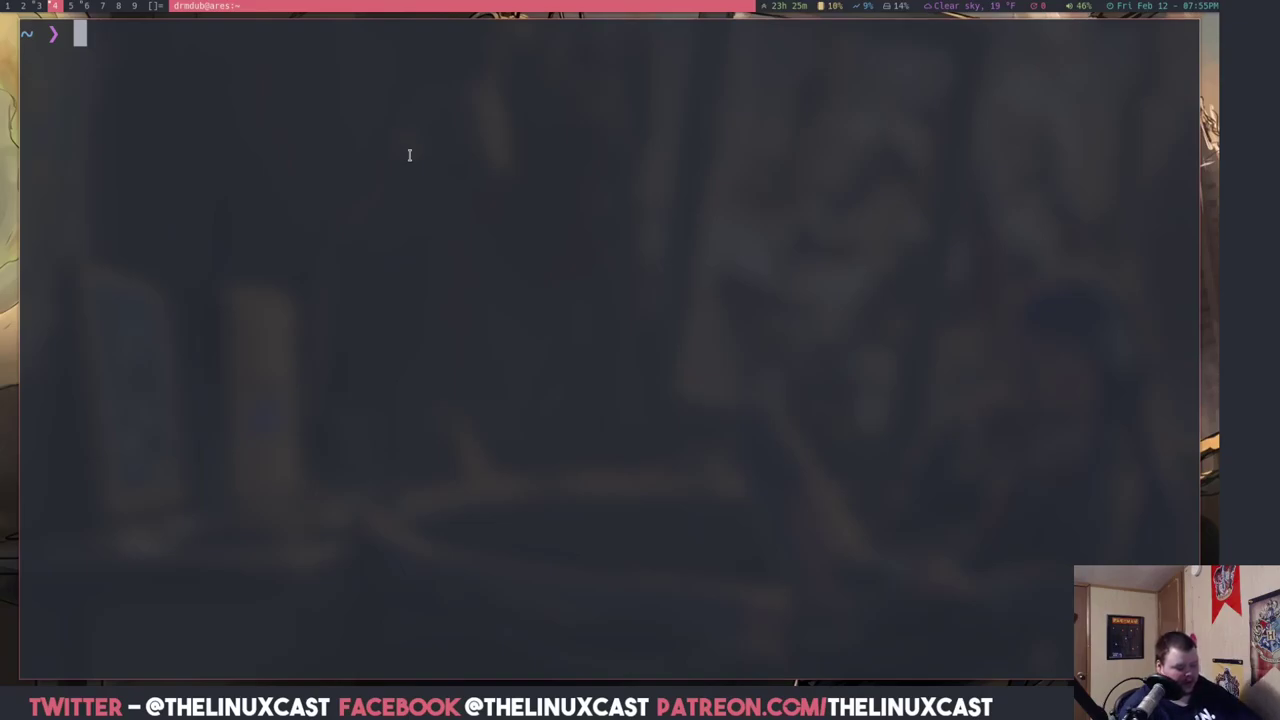
# Navigate into .mozilla/firefox/y70hjaxa.default-release and list its contents
pyautogui.write('cd ..')
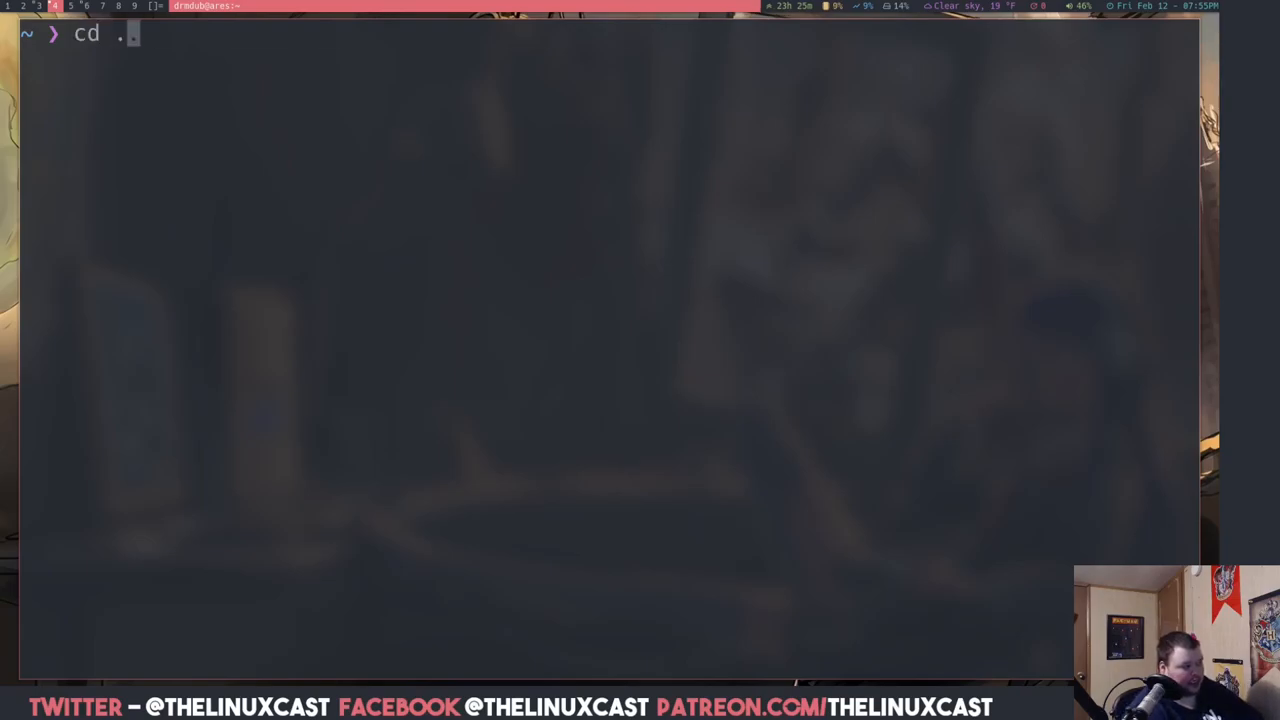
pyautogui.write('mozilla/firefox/y70hjaxa.default-release')
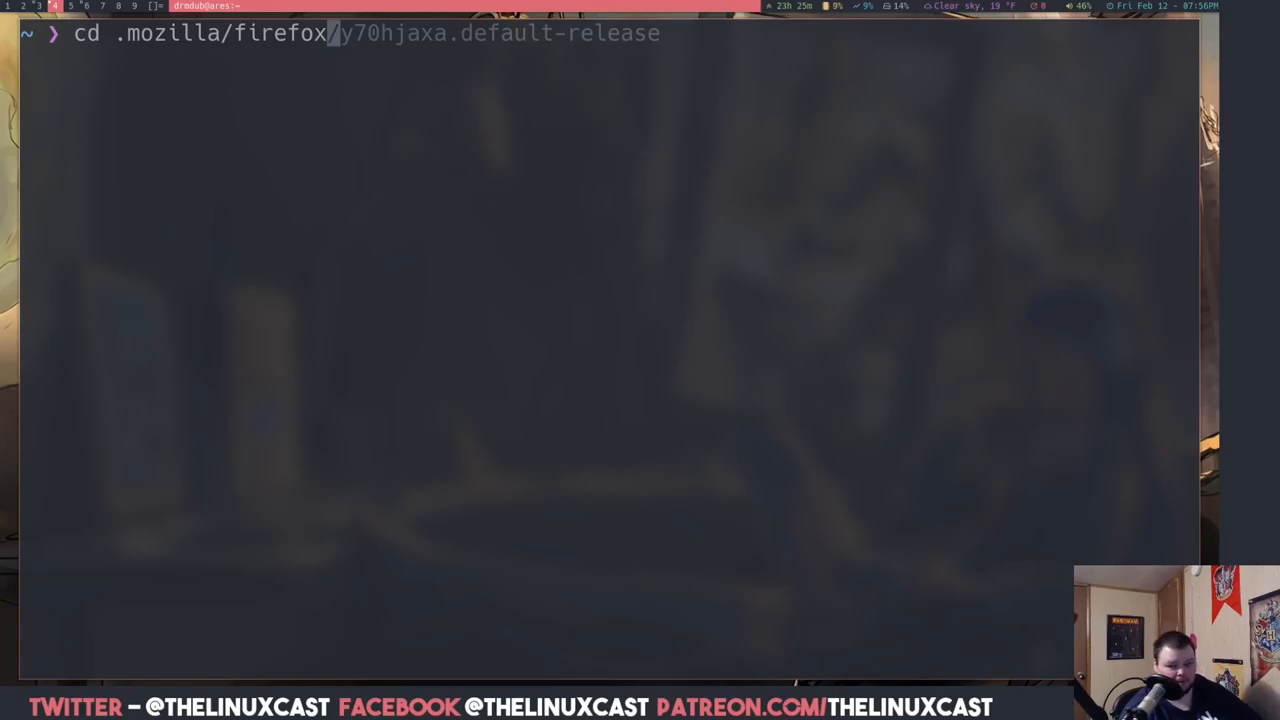
pyautogui.press('Return')
pyautogui.write('ls')
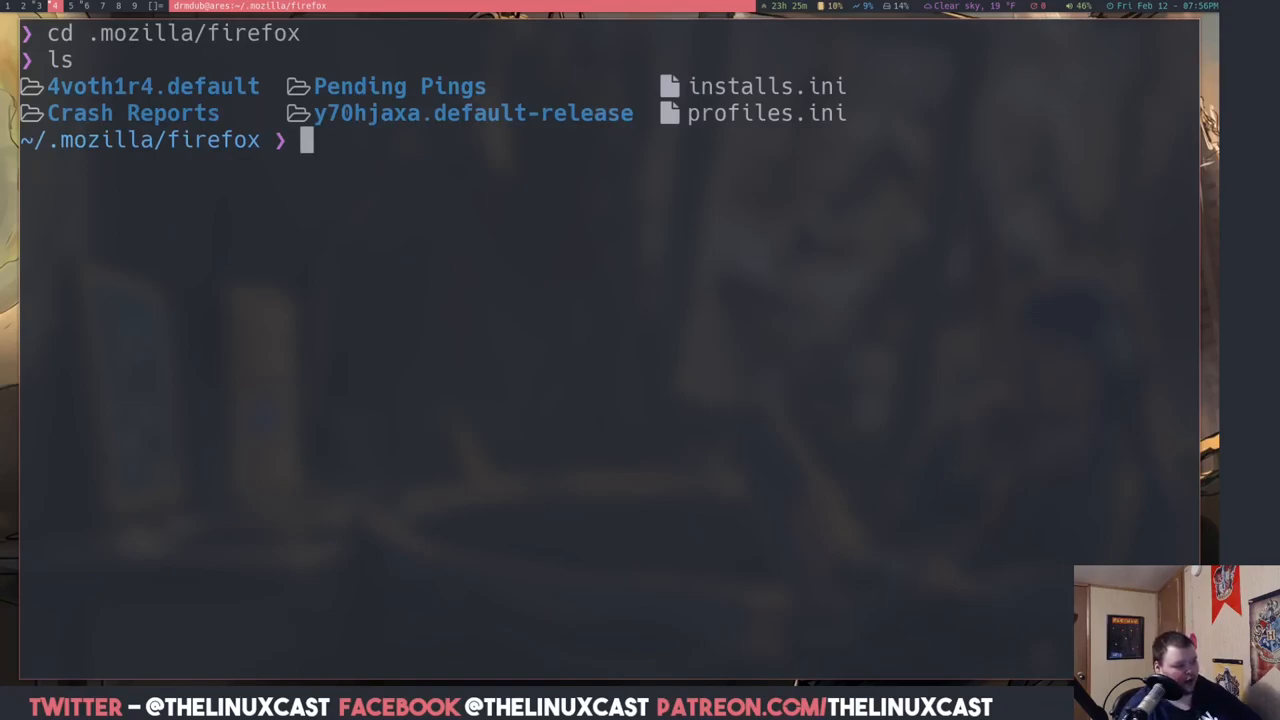
pyautogui.doubleClick(533, 113)
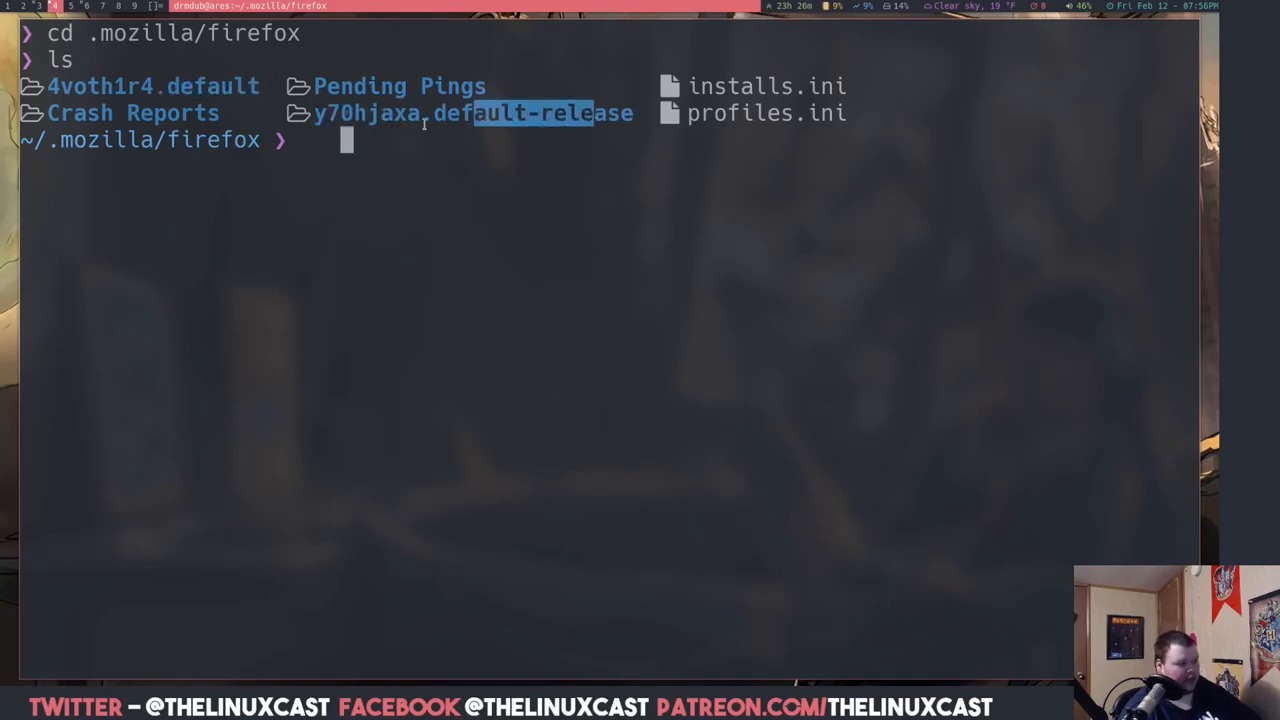
pyautogui.write('cd .mozilla/firefox')
pyautogui.write('ls')
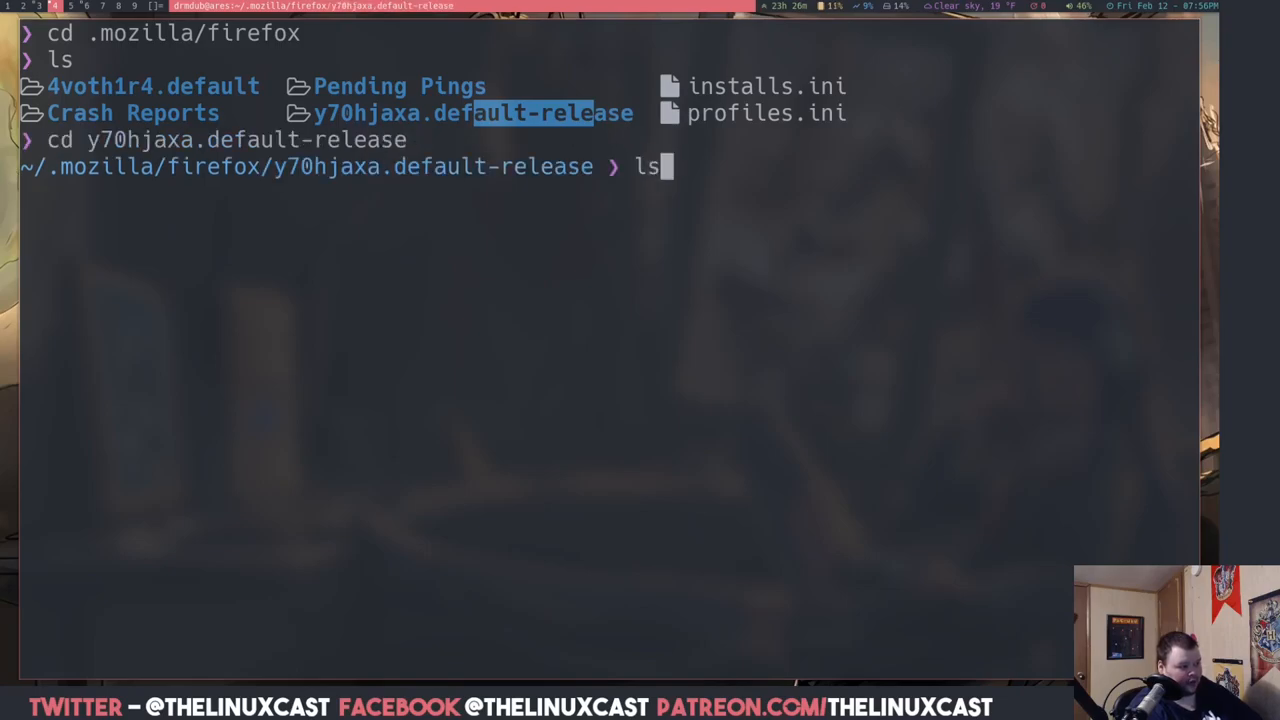
pyautogui.press('Return')
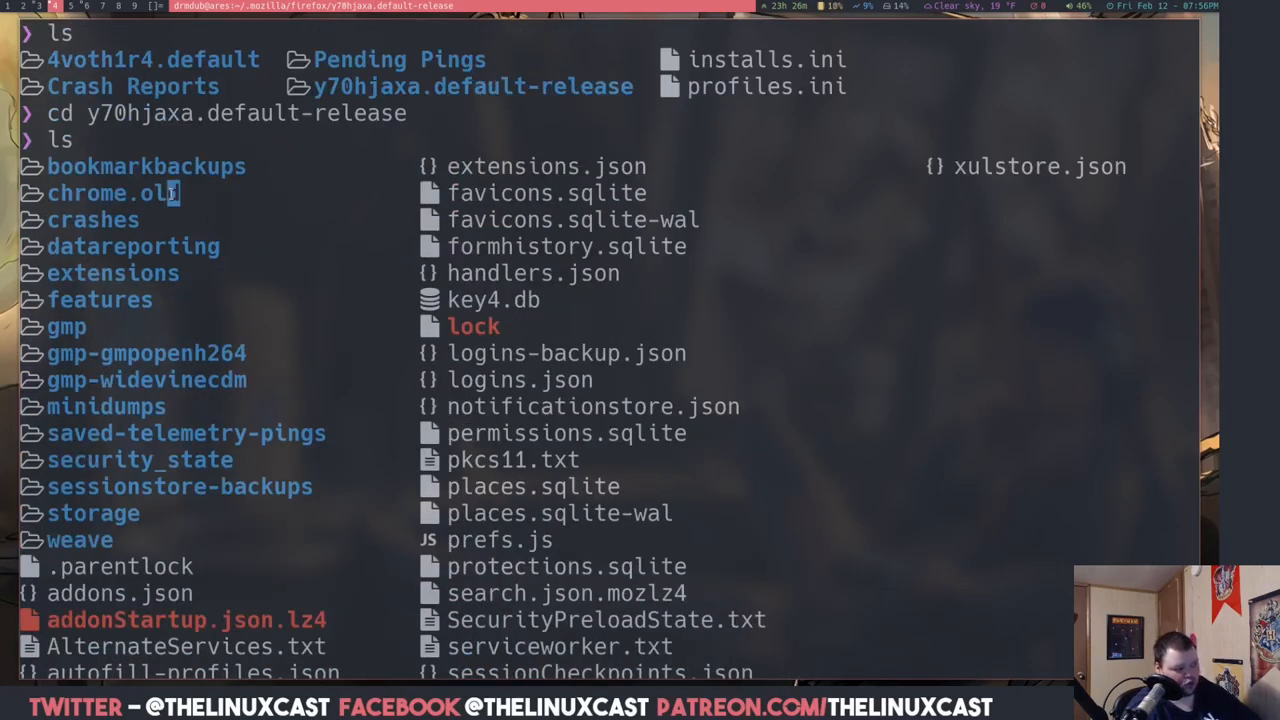
# Create a chrome directory beside chrome.old and an empty userChrome.css file with touch
pyautogui.doubleClick(113, 193)
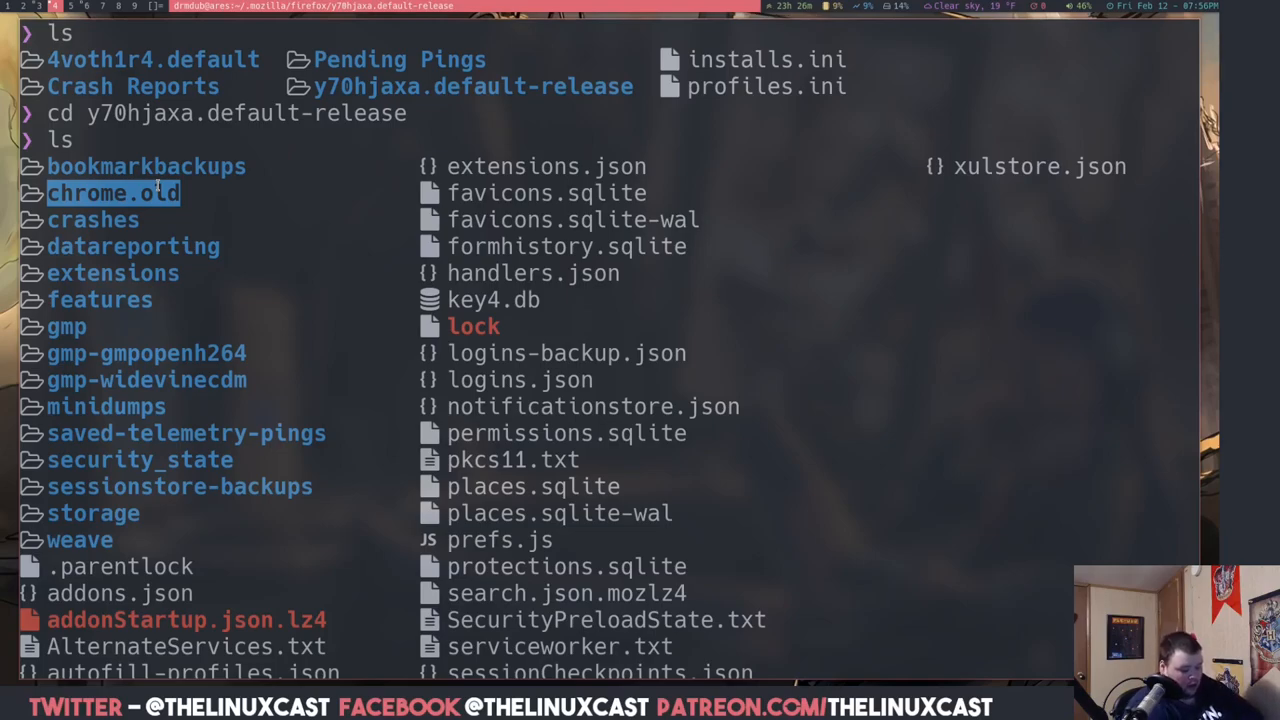
pyautogui.write('mkdir chrome')
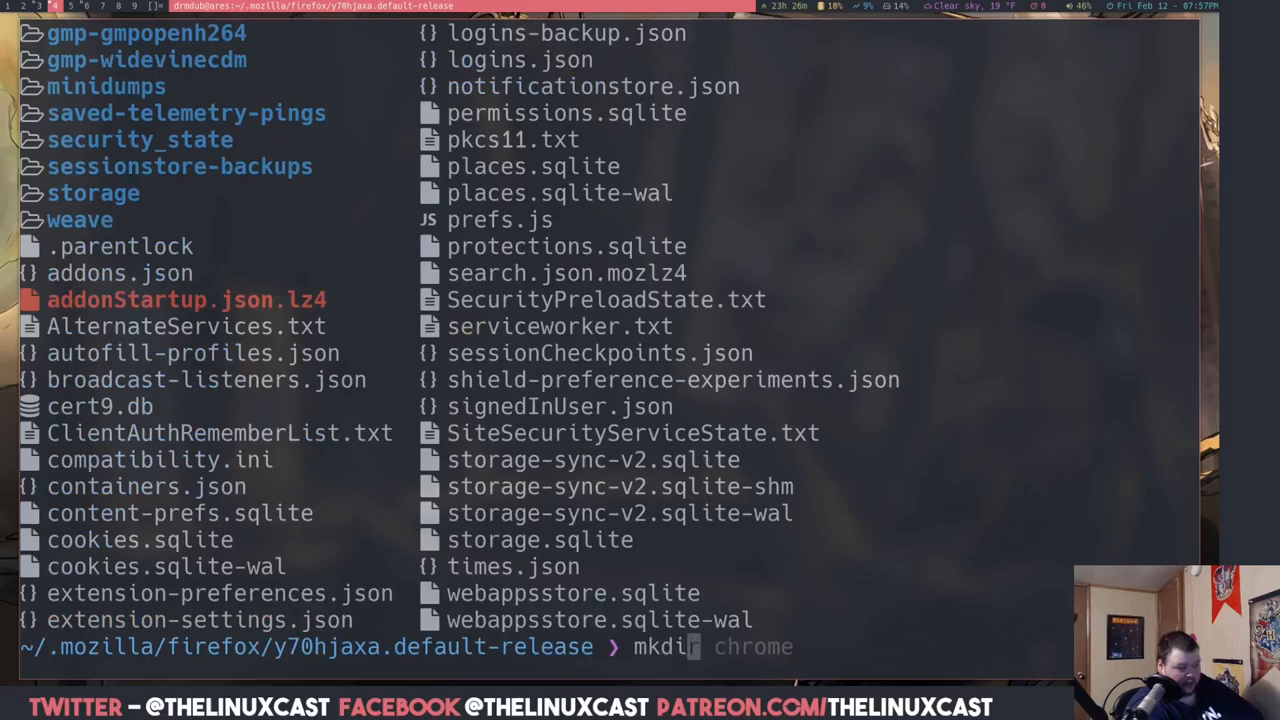
pyautogui.press('Return')
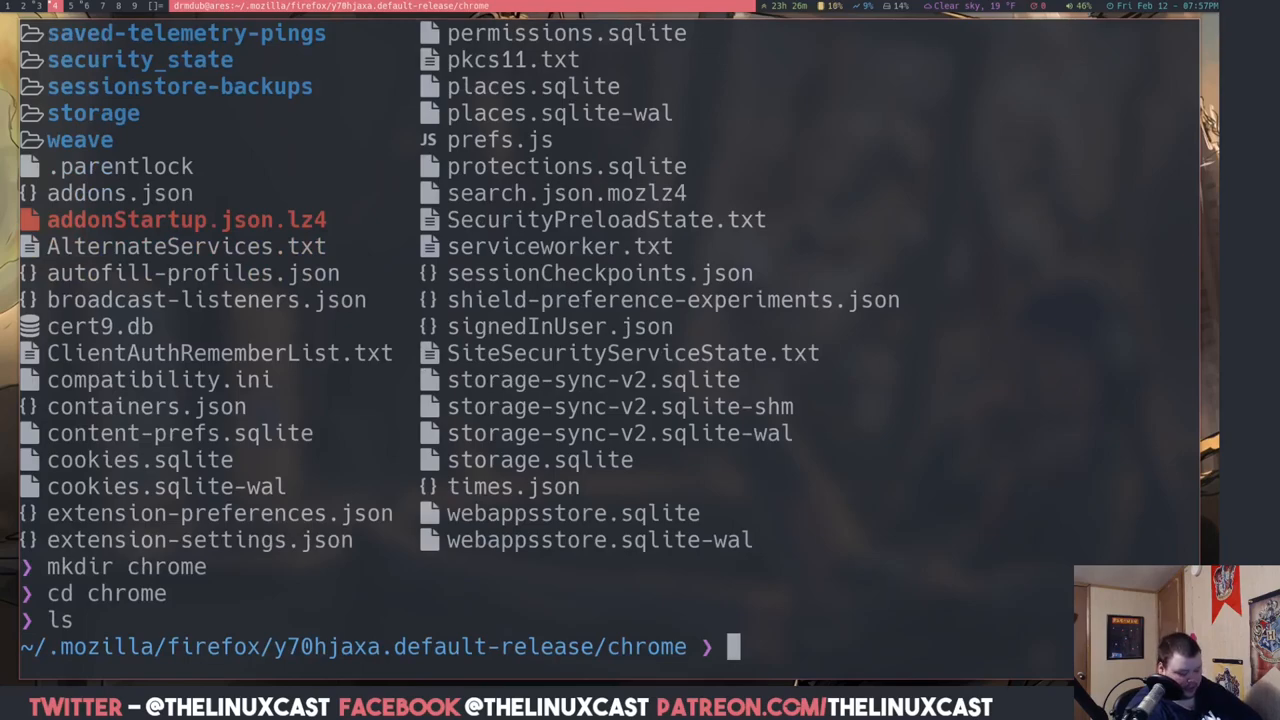
pyautogui.write('touch userChrome.css')
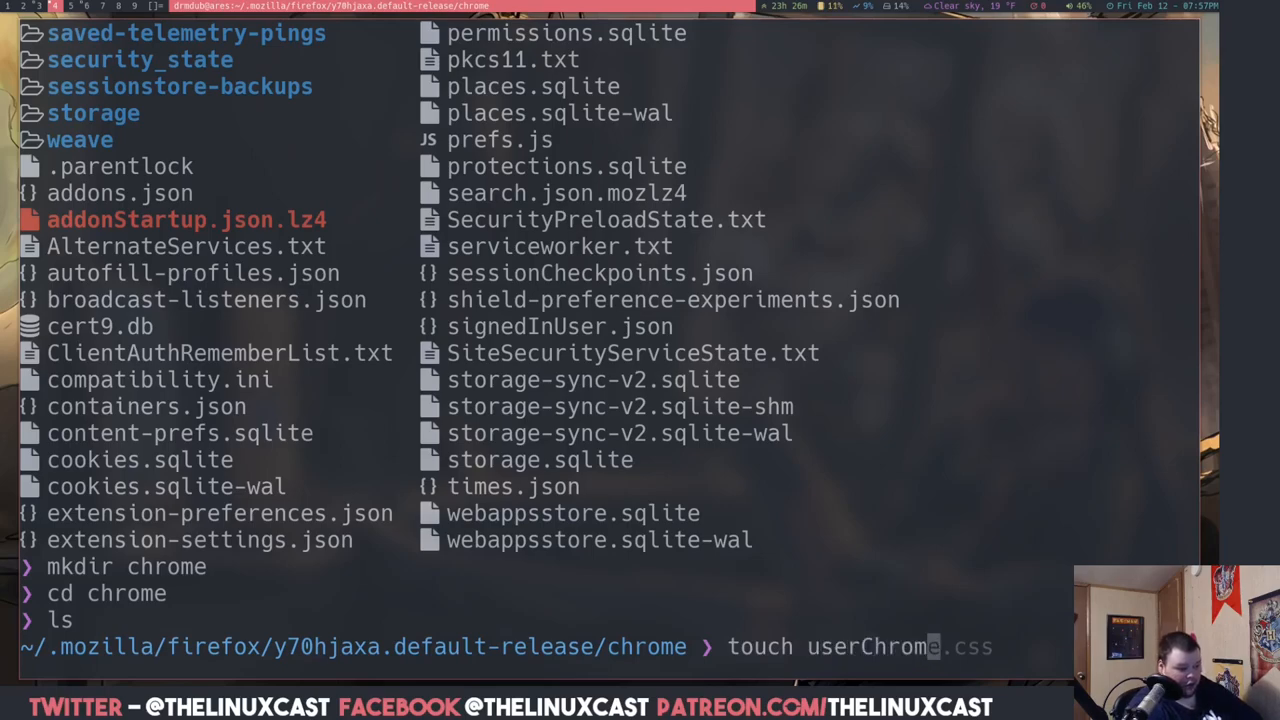
pyautogui.press('Return')
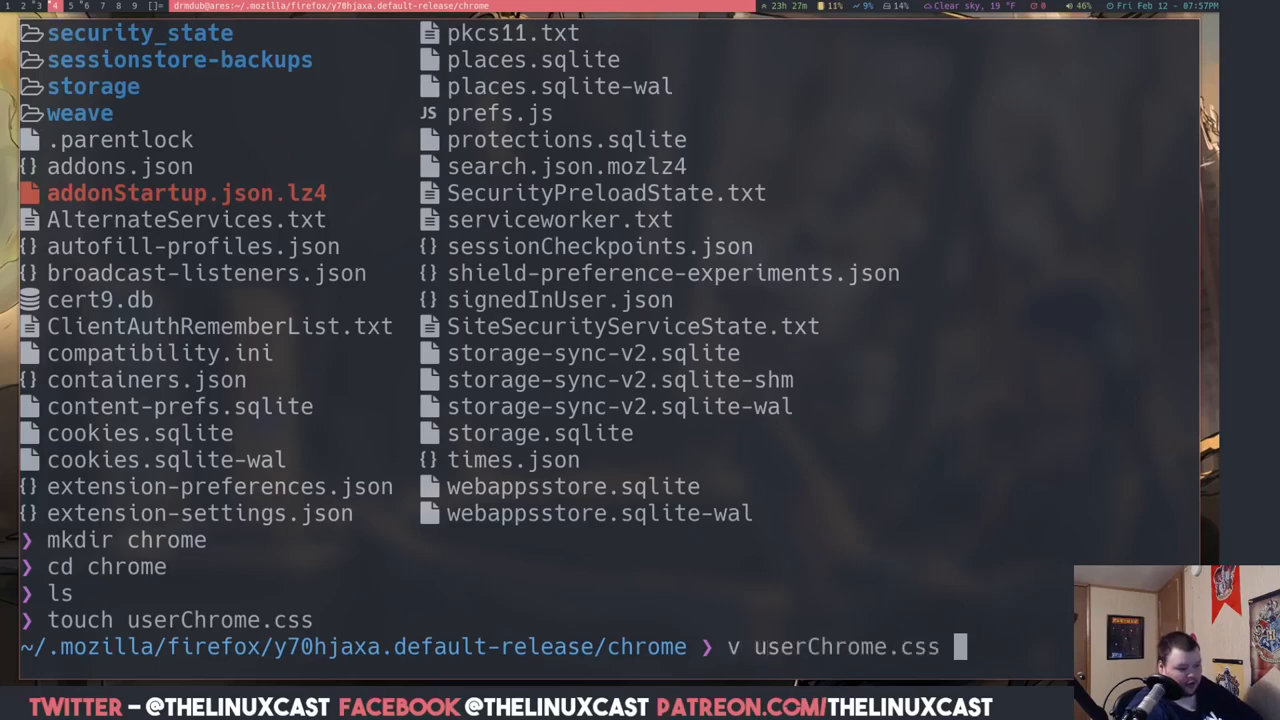
pyautogui.press('Return')
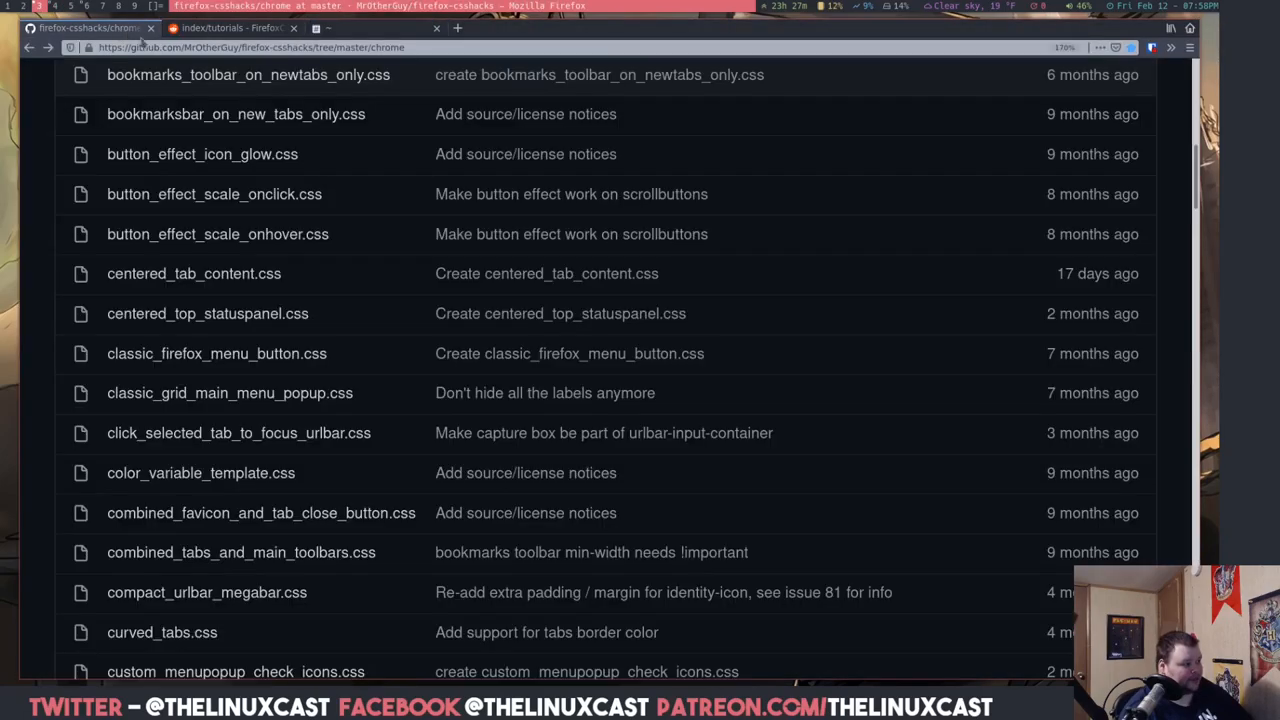
pyautogui.scroll(3)
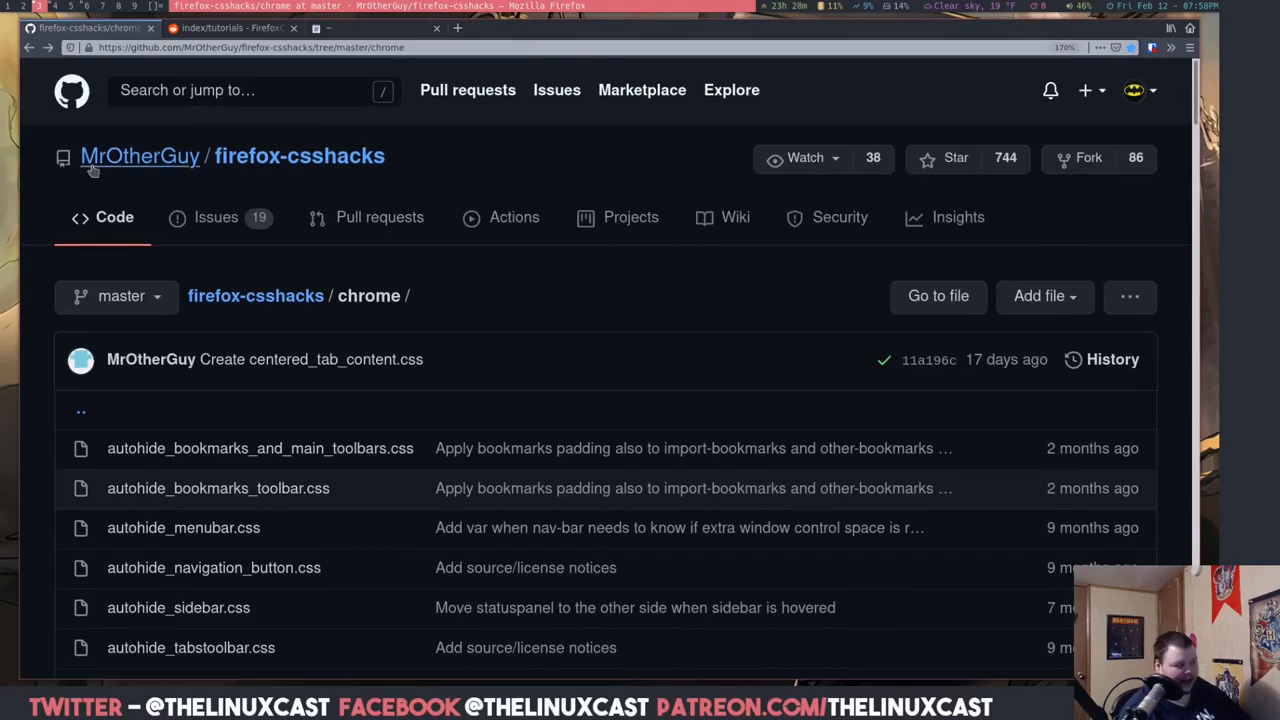
pyautogui.moveTo(407, 183)
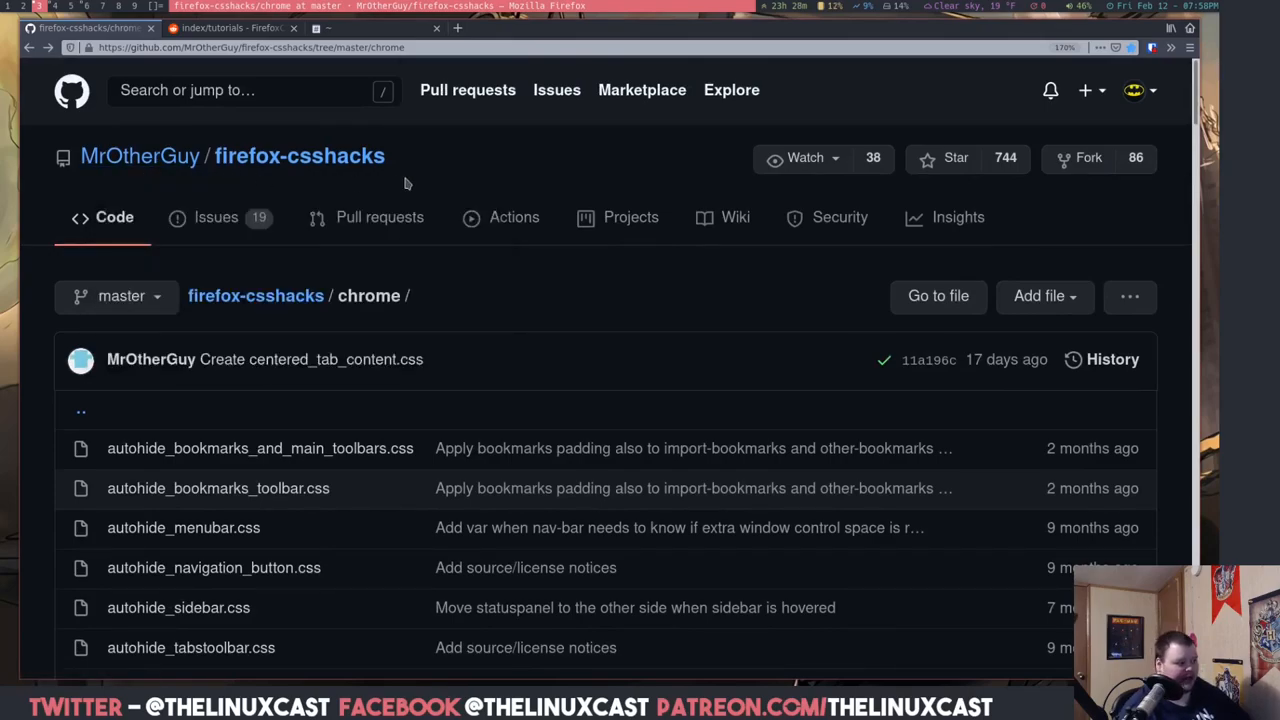
pyautogui.scroll(-3)
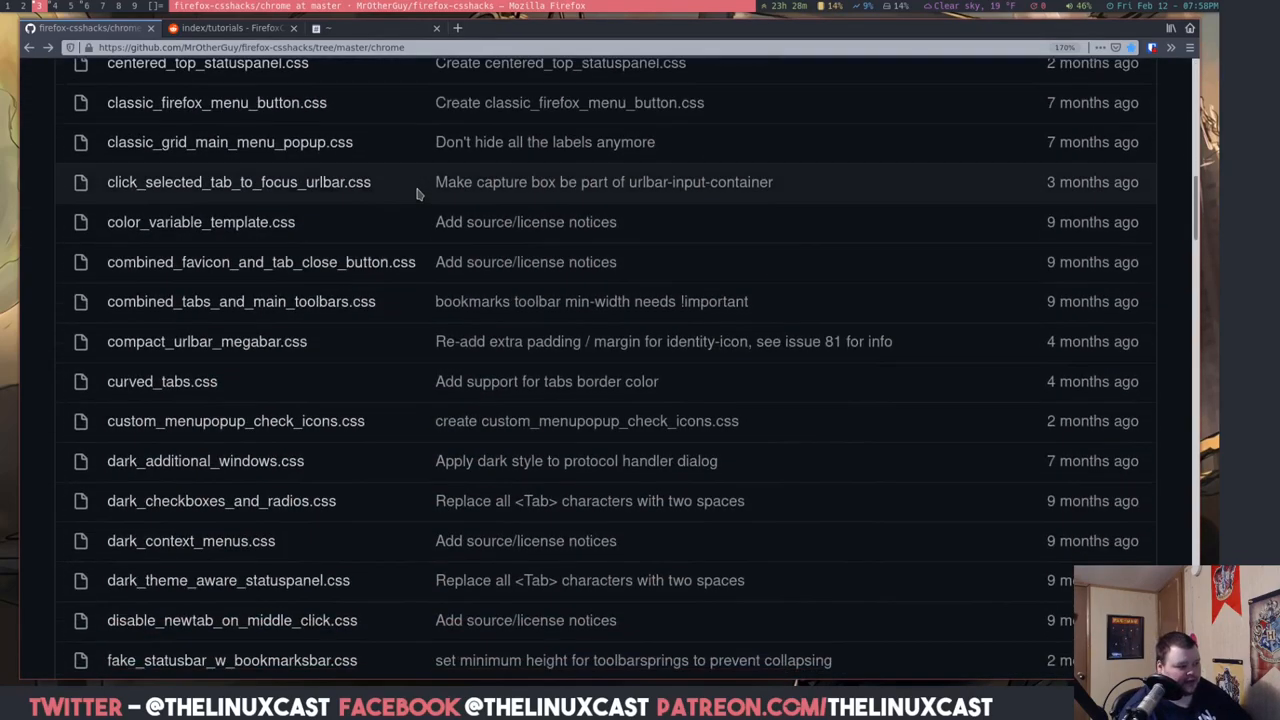
pyautogui.scroll(-3)
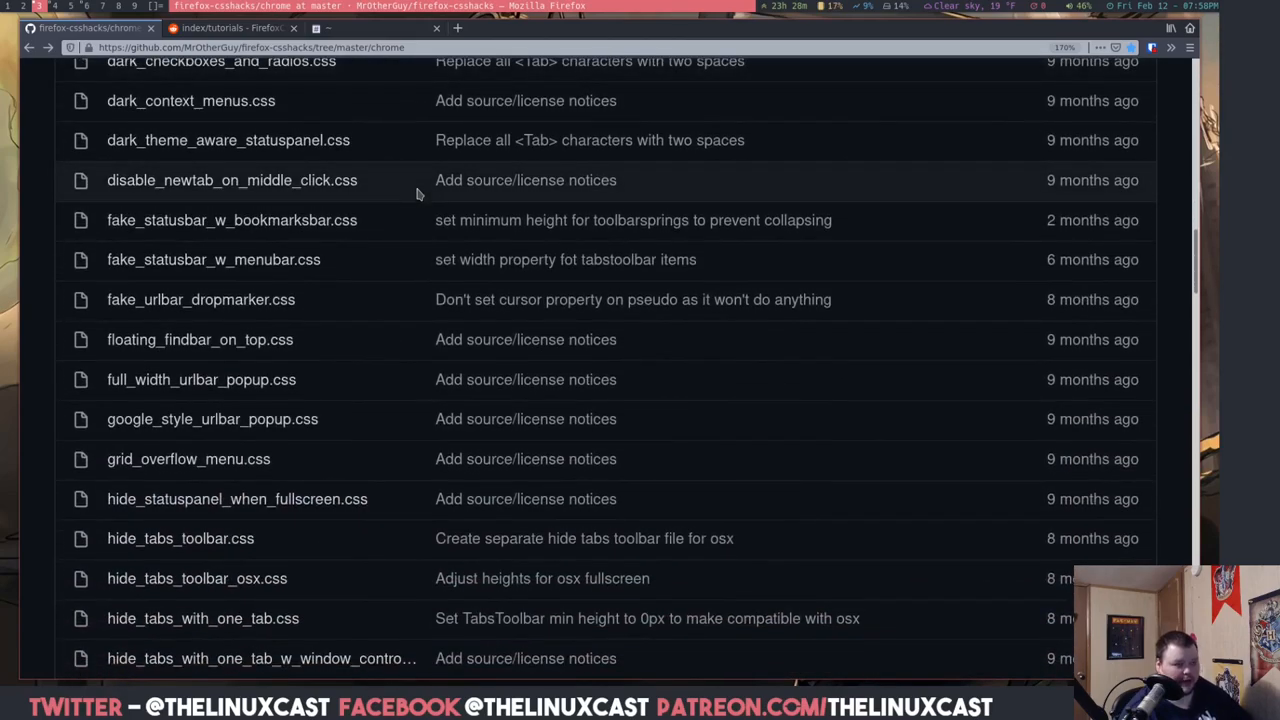
pyautogui.scroll(-3)
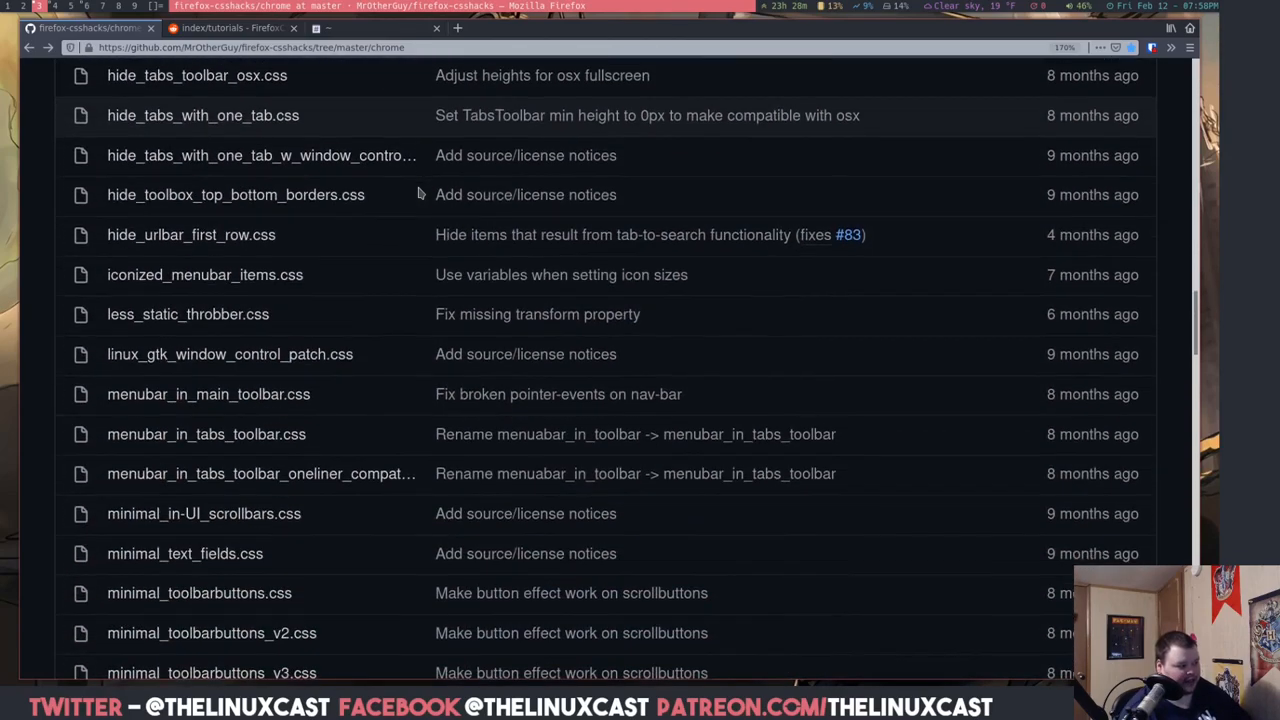
pyautogui.scroll(-3)
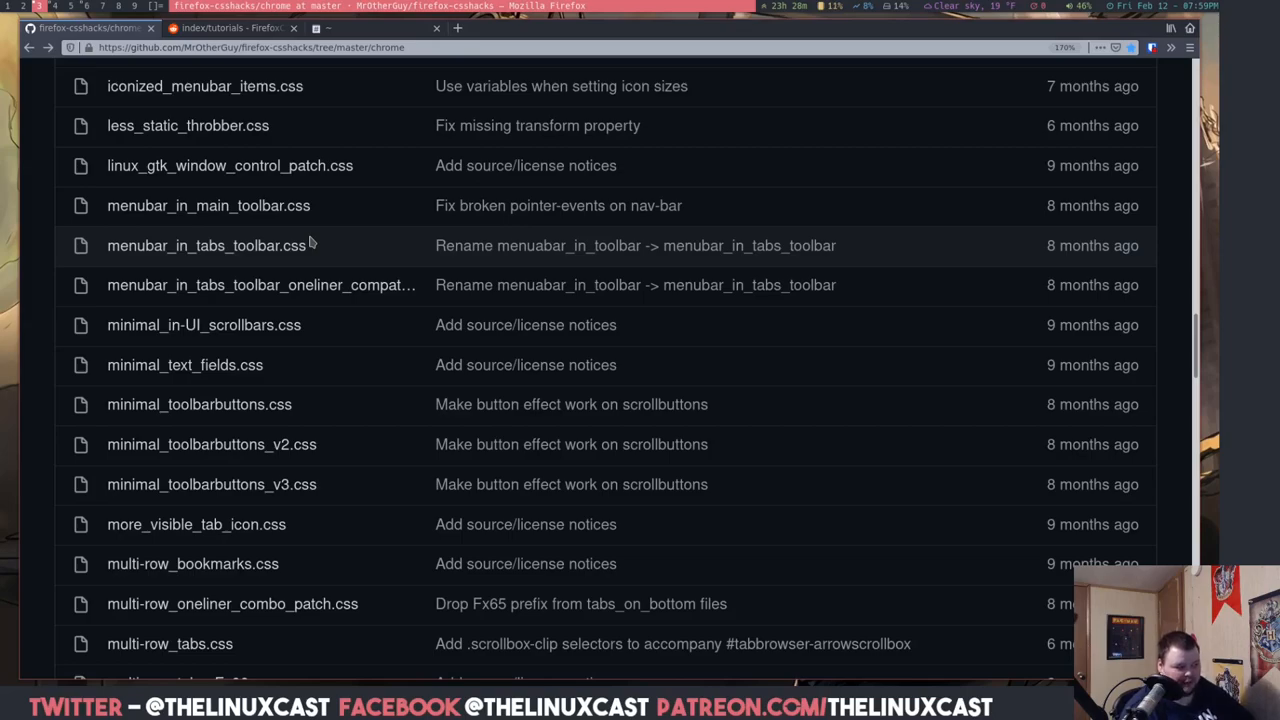
pyautogui.scroll(-3)
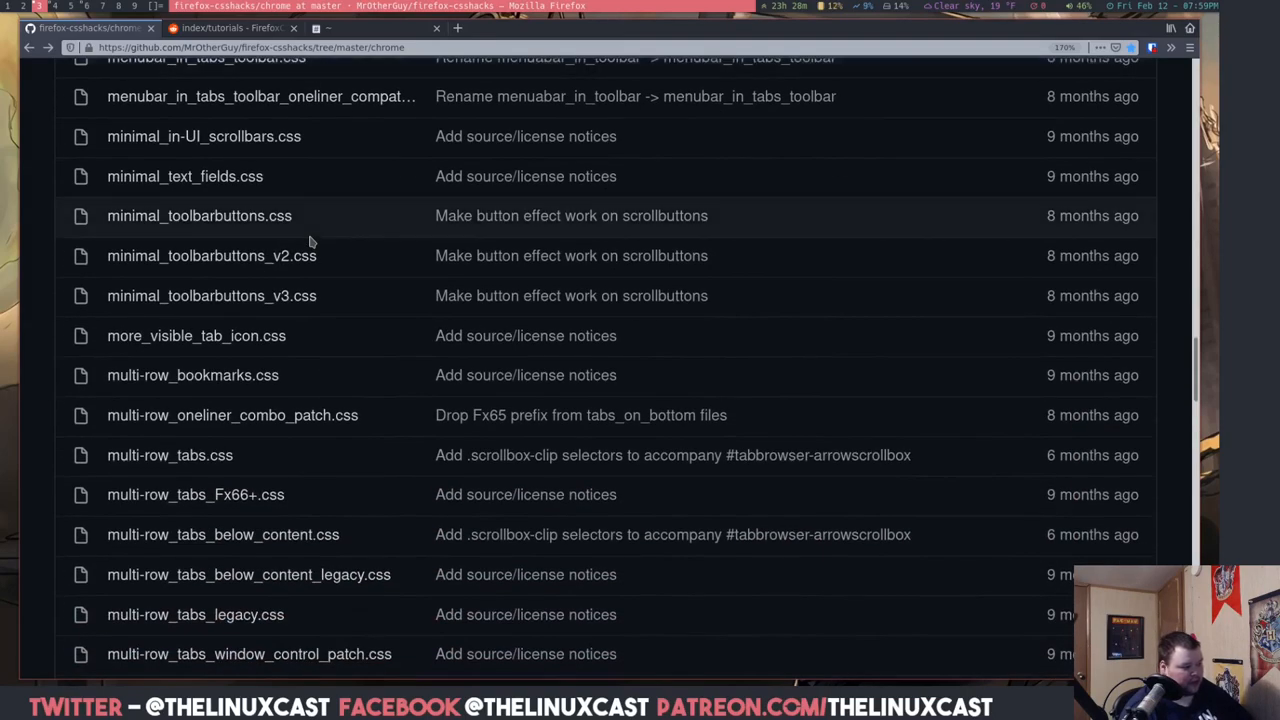
pyautogui.scroll(-3)
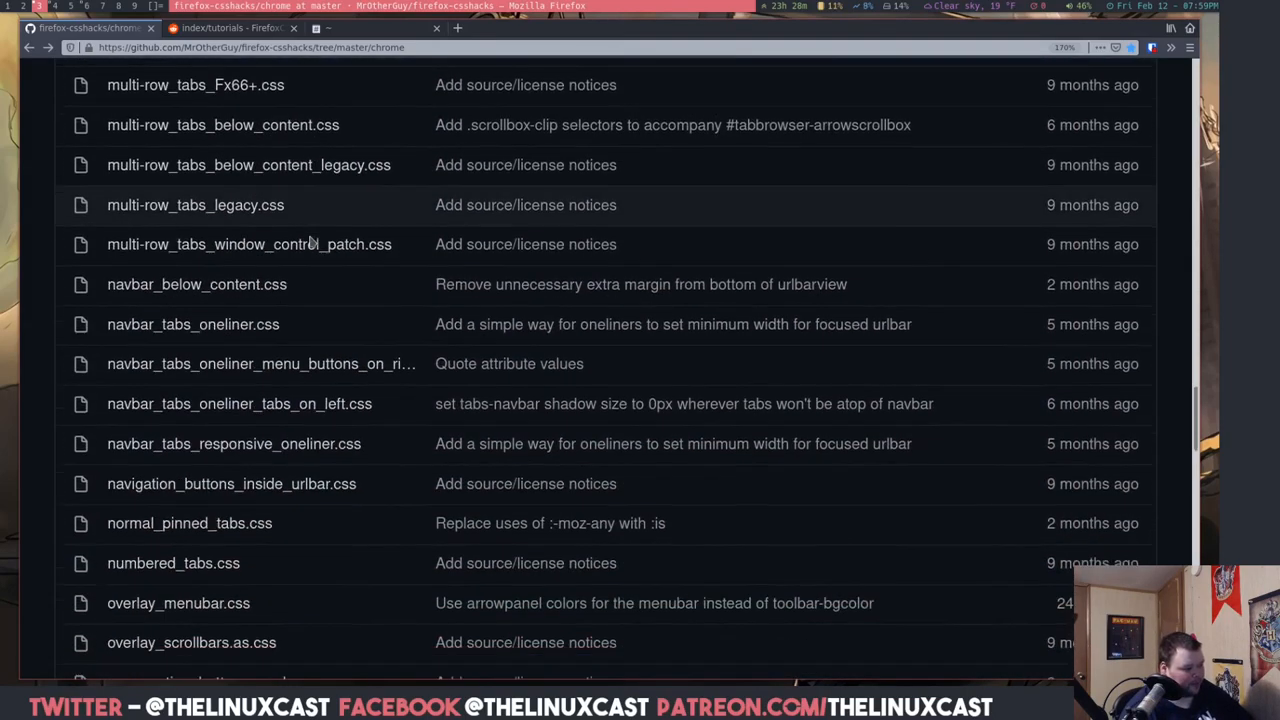
pyautogui.scroll(-3)
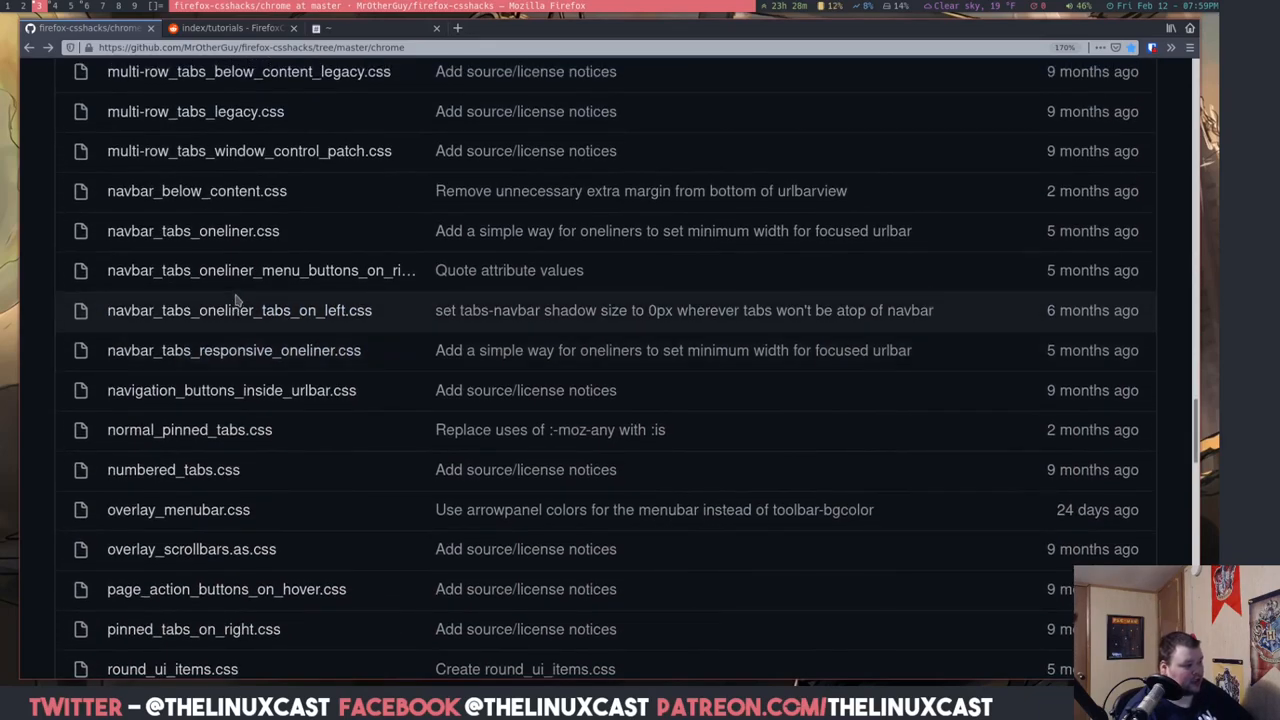
pyautogui.moveTo(261, 270)
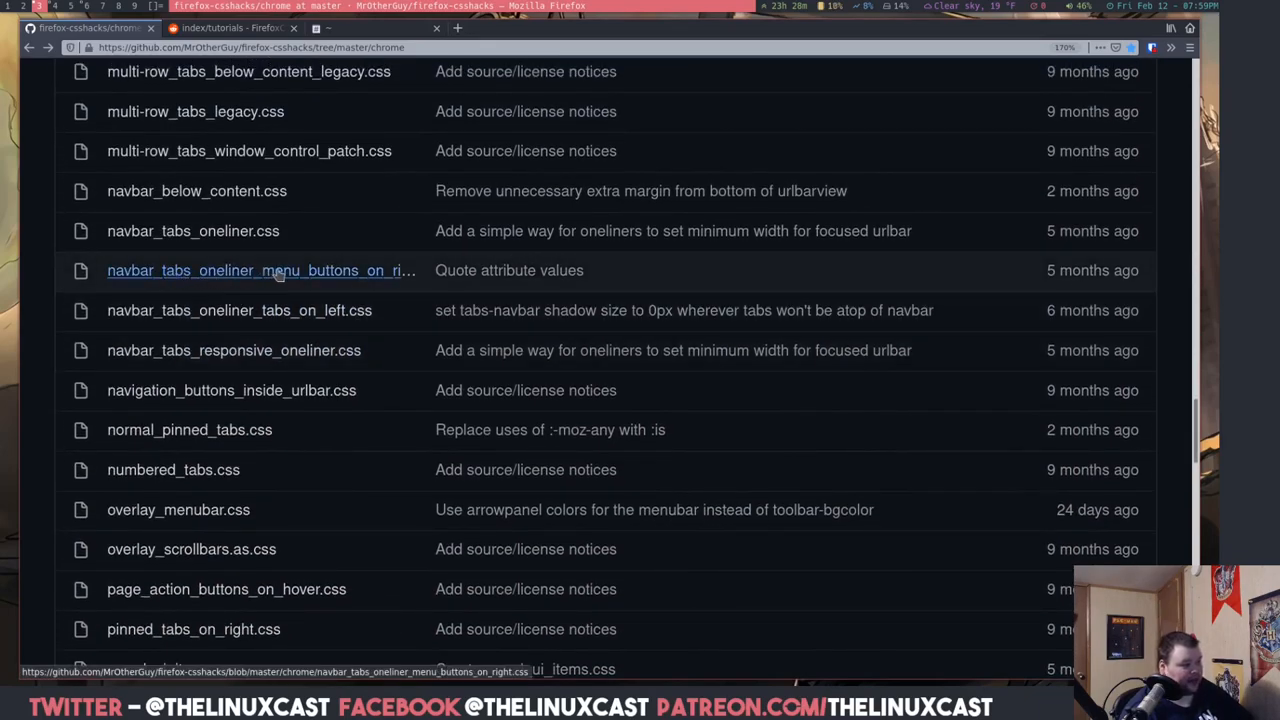
pyautogui.moveTo(261, 270)
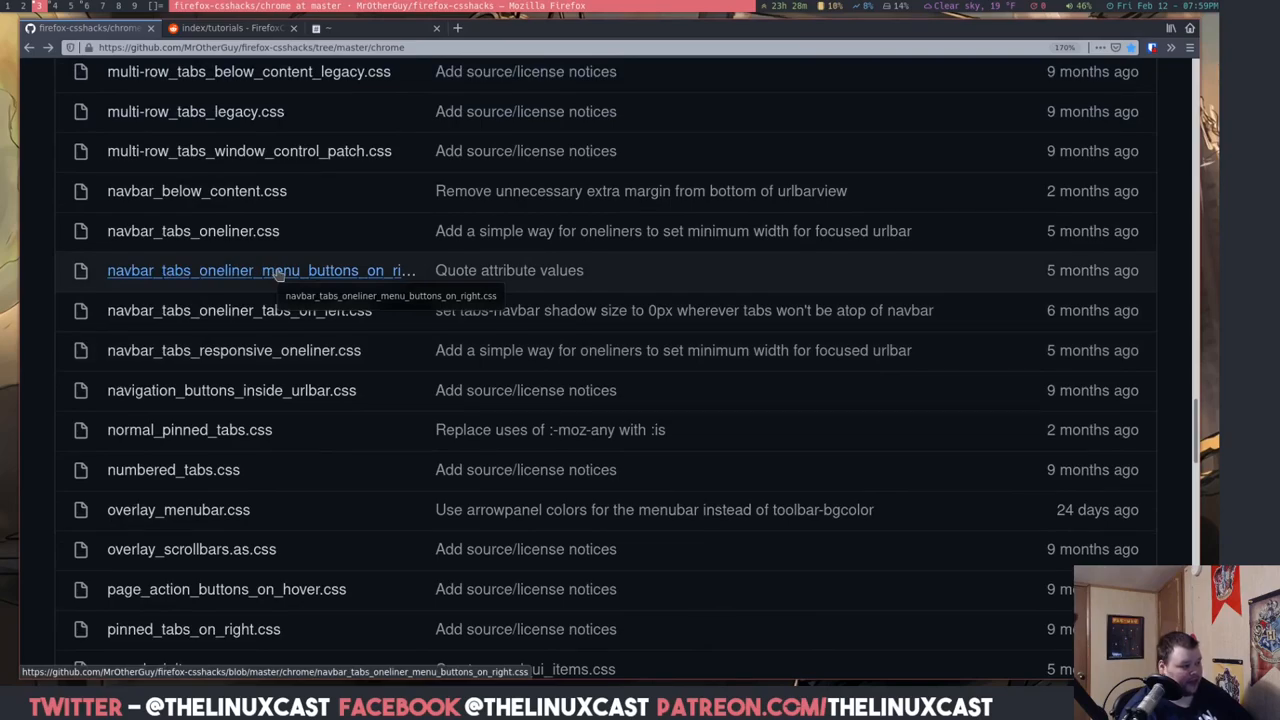
# Open navbar_tabs_oneliner_menu_buttons_on_right.css on GitHub and scroll through its code
pyautogui.click(260, 270)
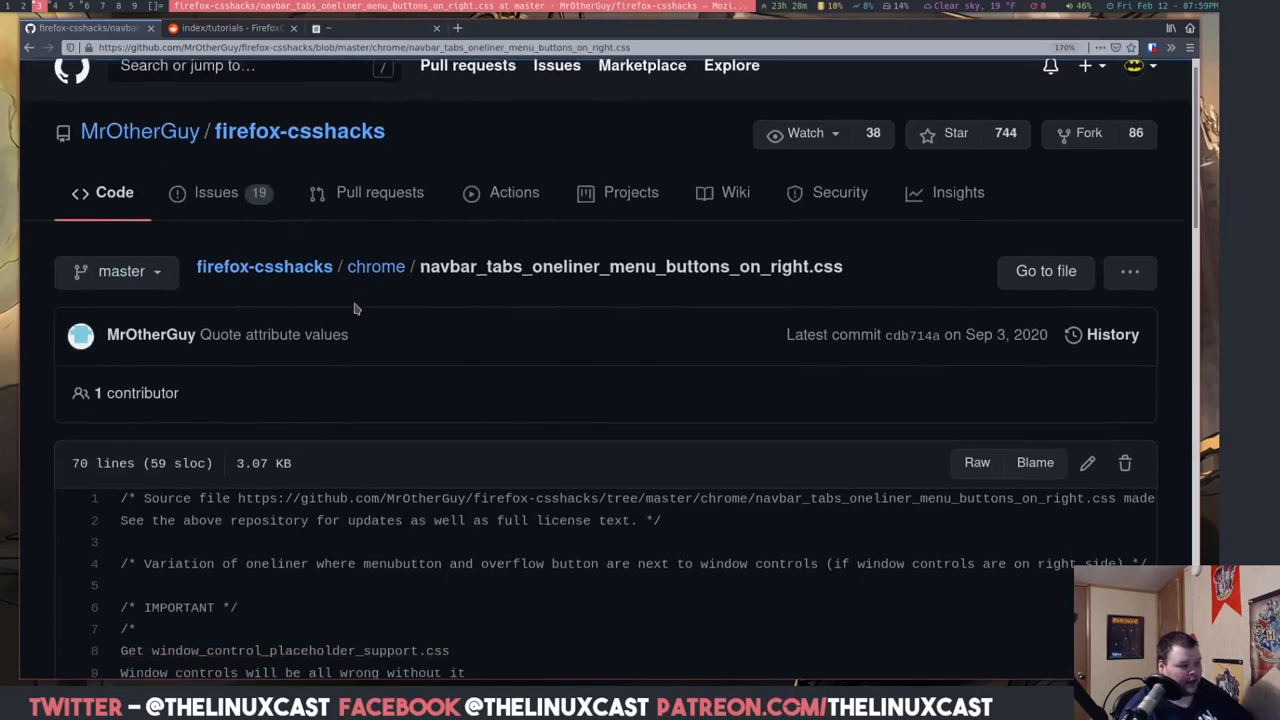
pyautogui.scroll(-3)
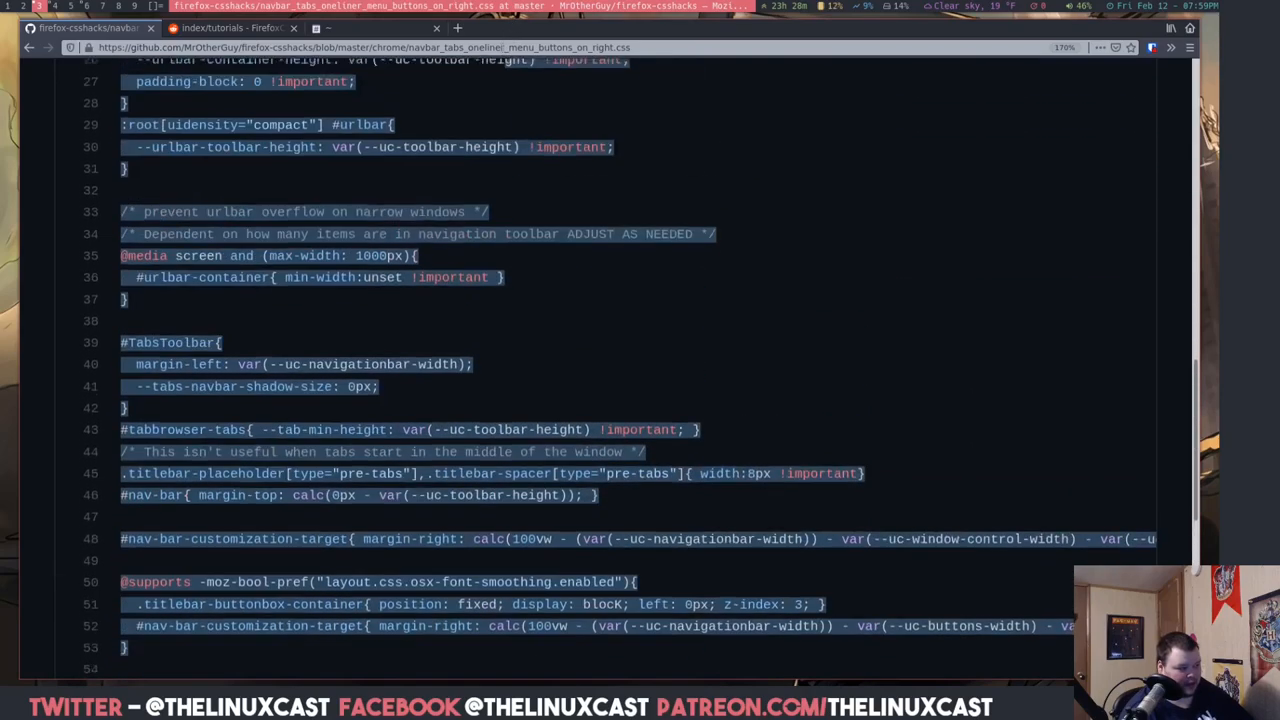
pyautogui.scroll(3)
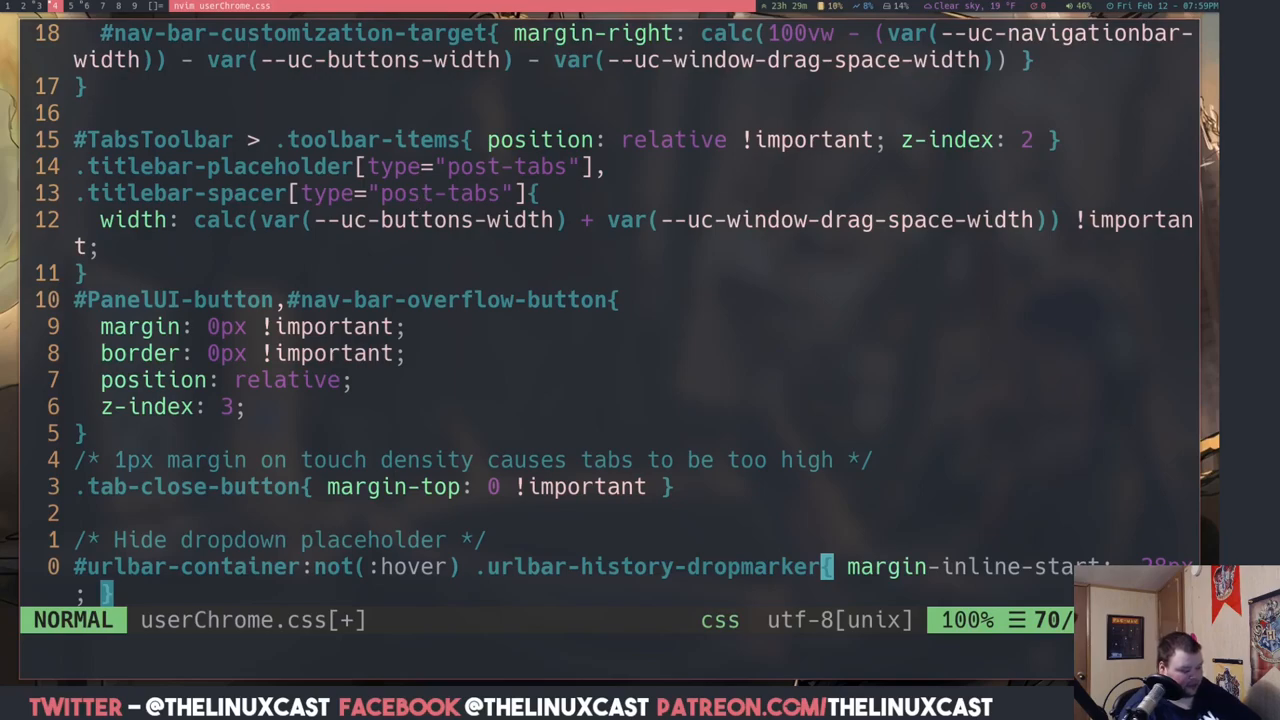
# Write userChrome.css and quit Neovim with :wq
pyautogui.write(':wq')
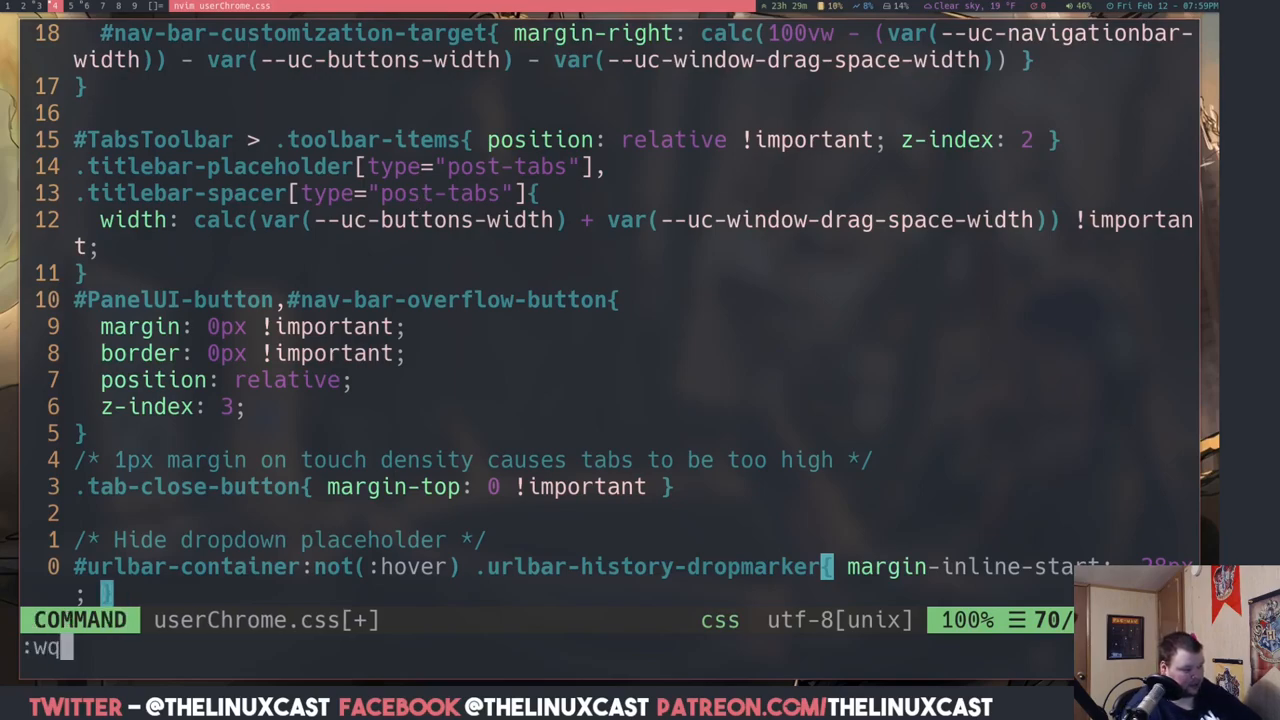
pyautogui.press('Return')
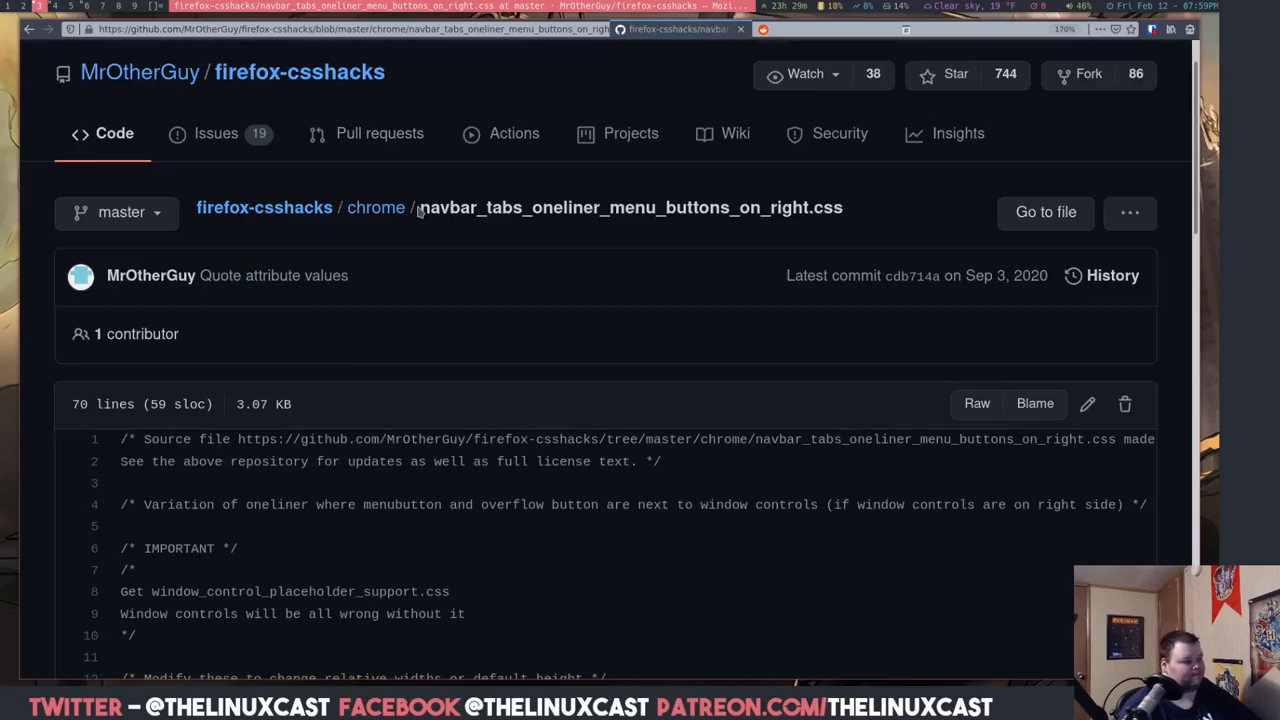
pyautogui.moveTo(550, 57)
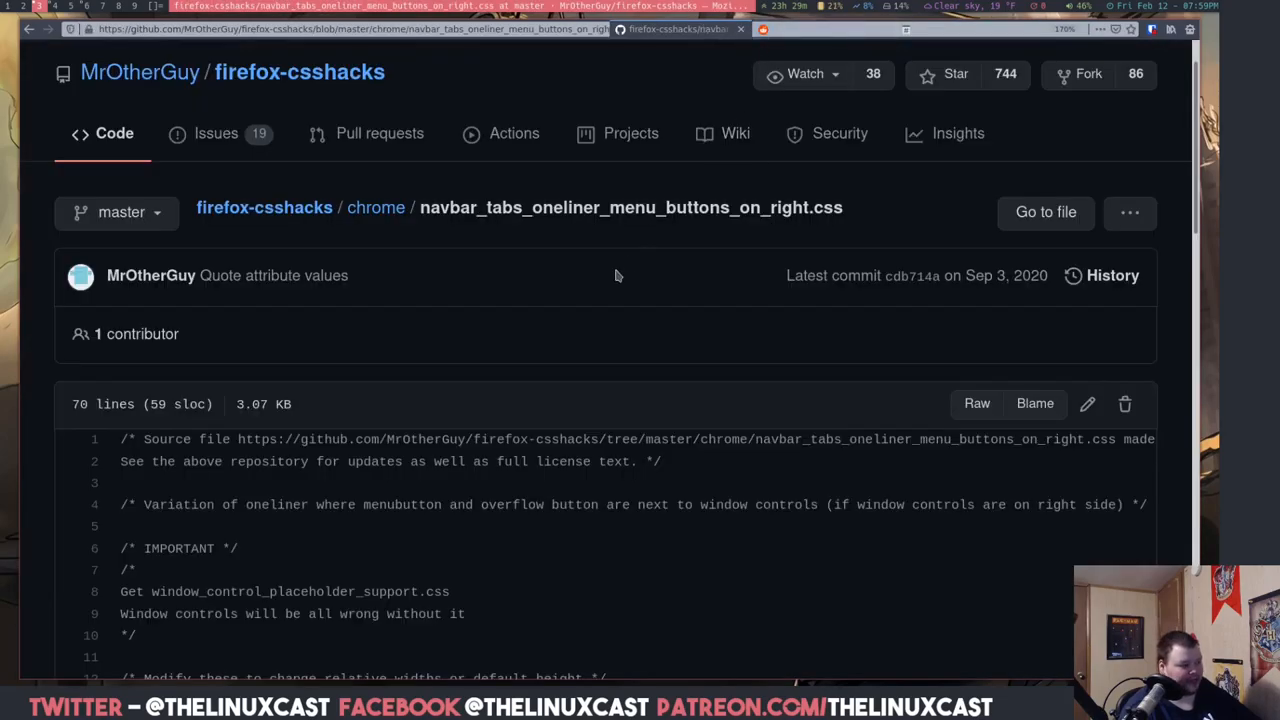
pyautogui.moveTo(607, 269)
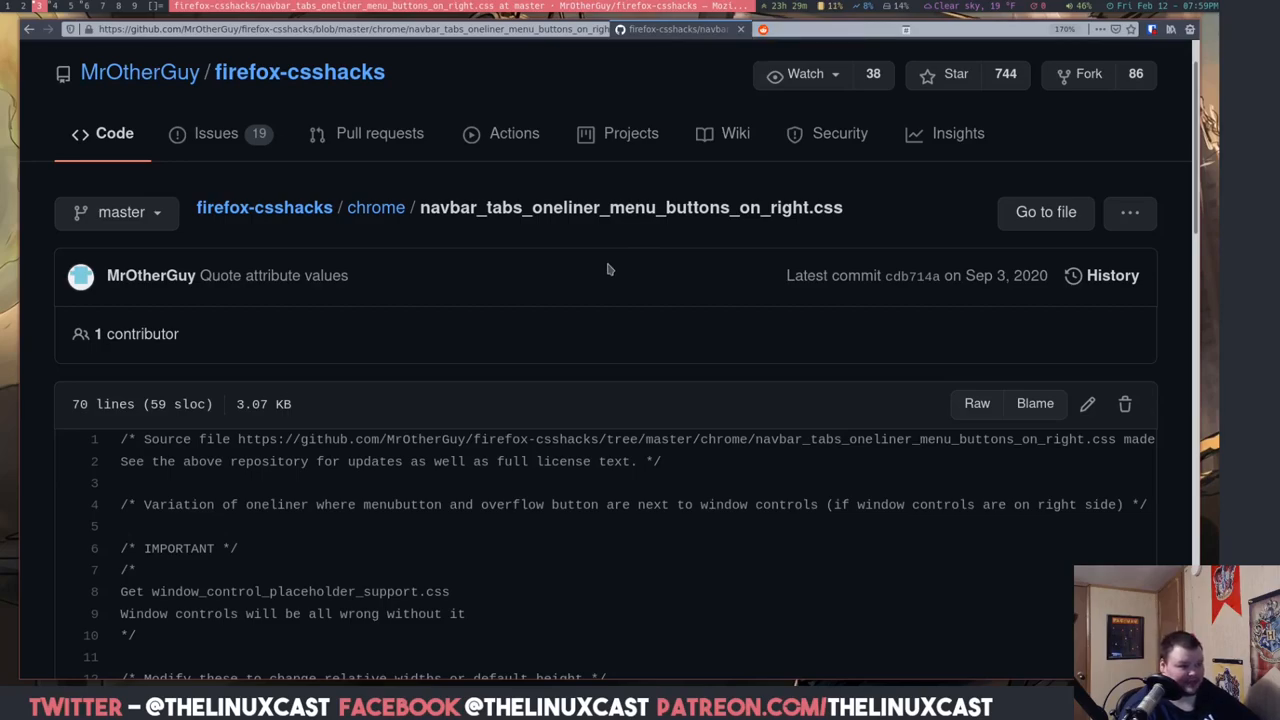
pyautogui.moveTo(565, 259)
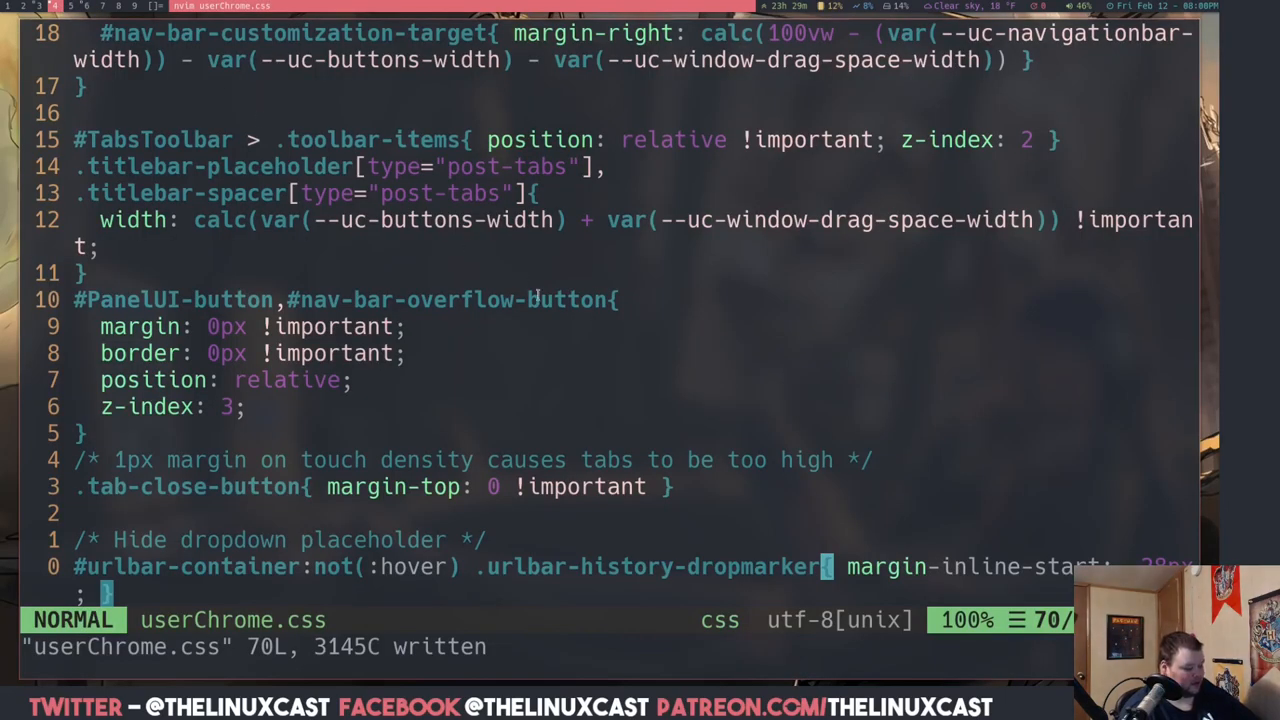
# Select every line of userChrome.css from the top and delete it
pyautogui.press('gg')
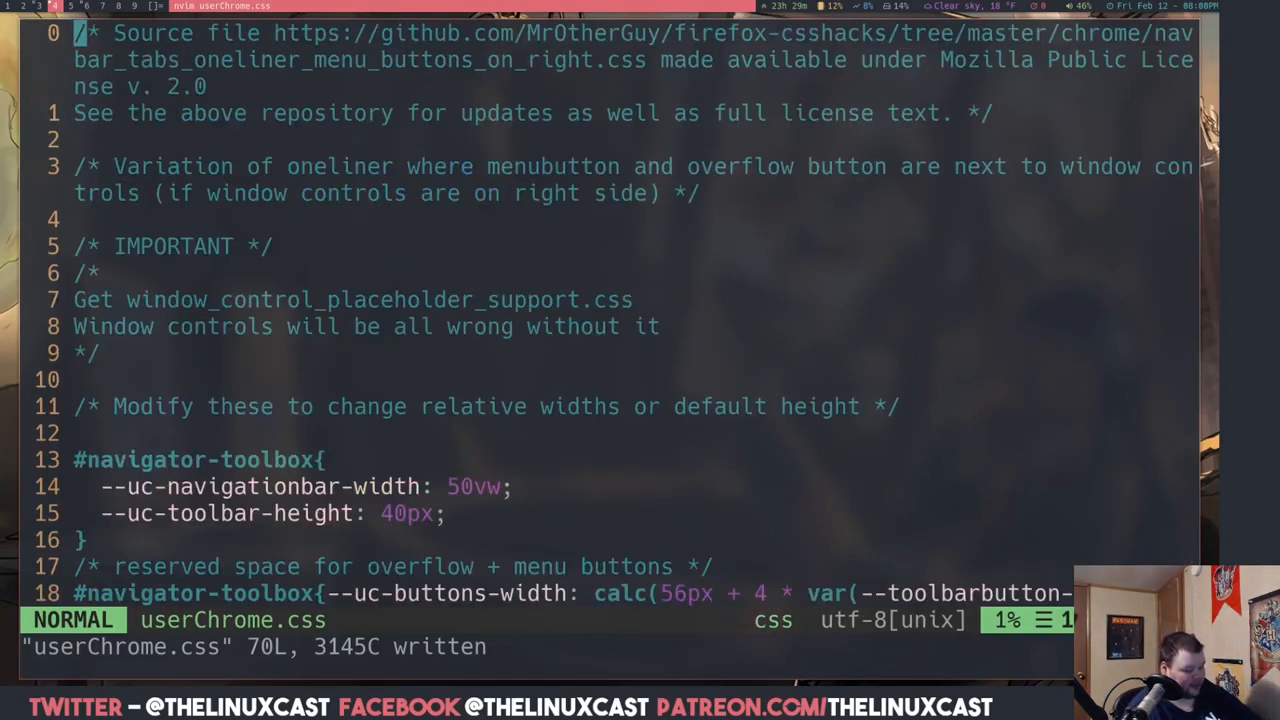
pyautogui.press('v')
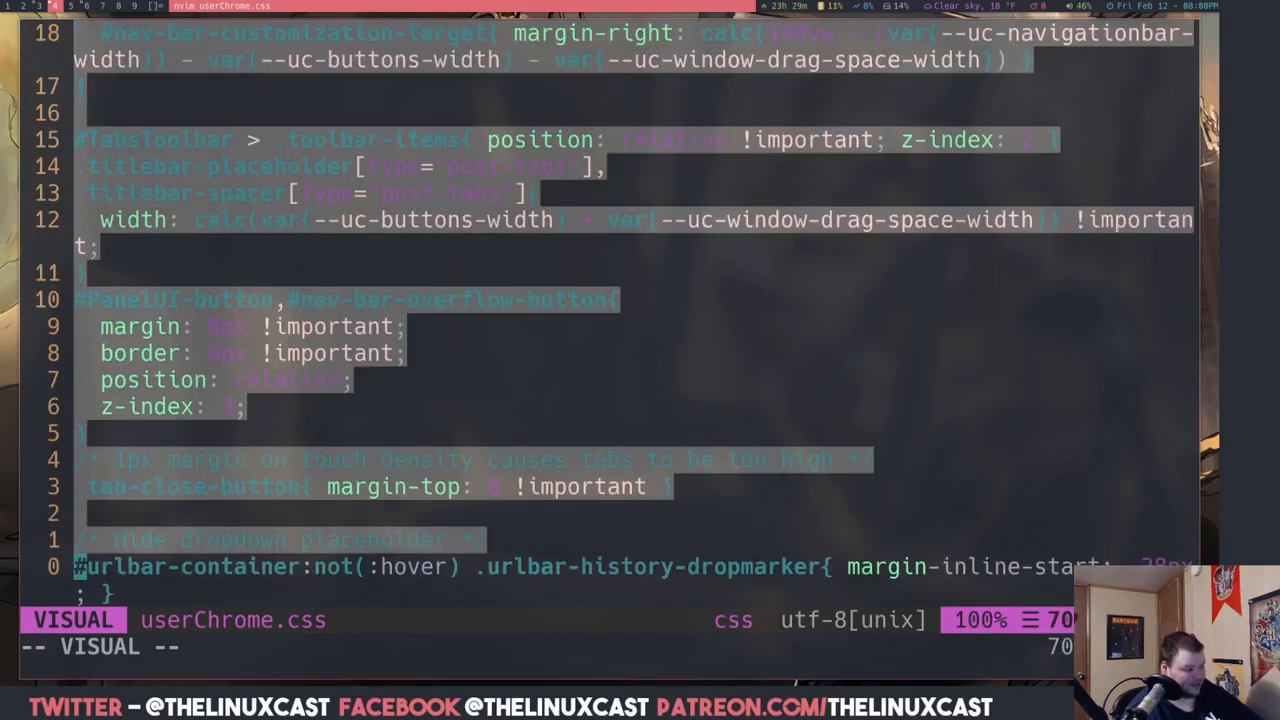
pyautogui.press('d')
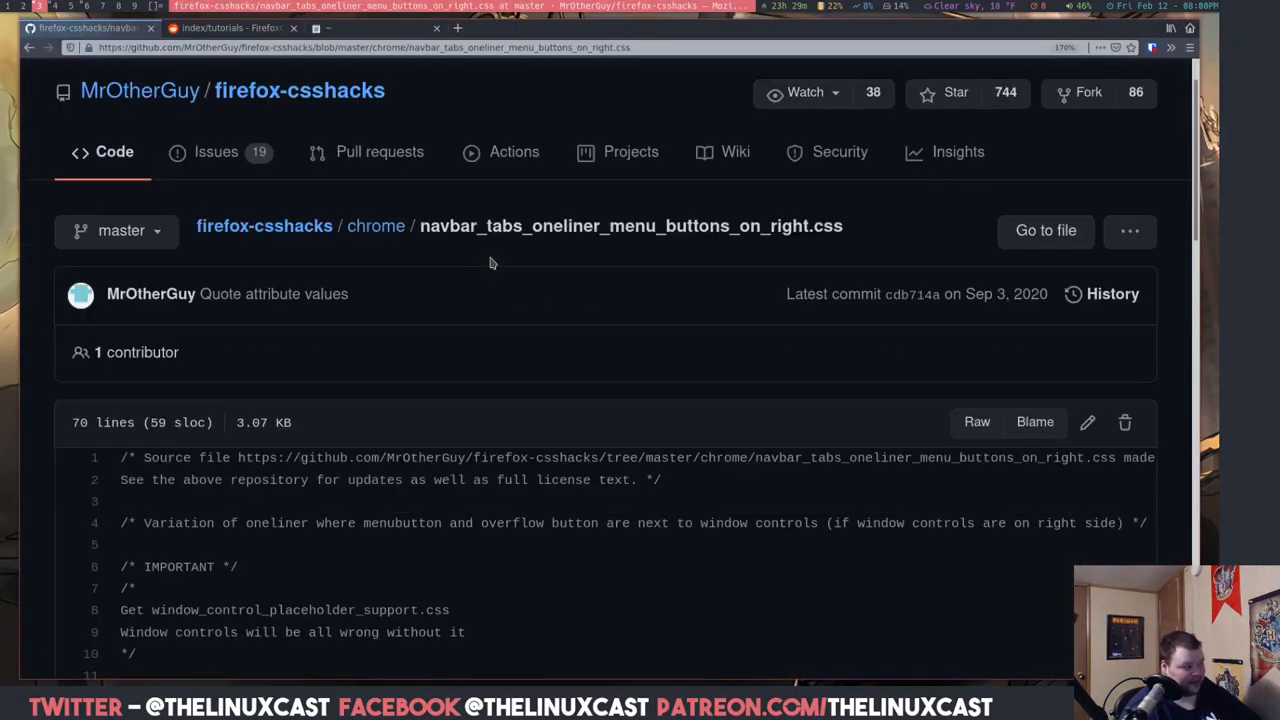
# Scroll the firefox-csshacks chrome list, open navbar_tabs_oneliner.css and scroll through its code
pyautogui.click(375, 225)
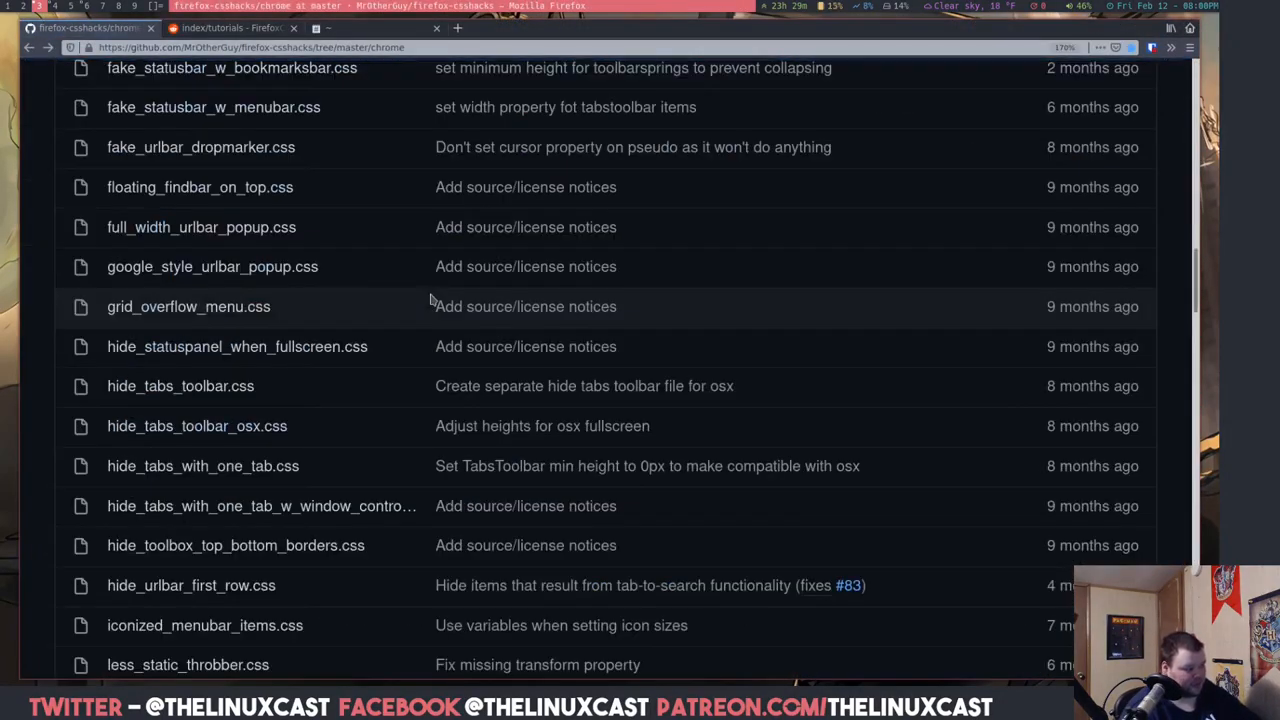
pyautogui.moveTo(296, 394)
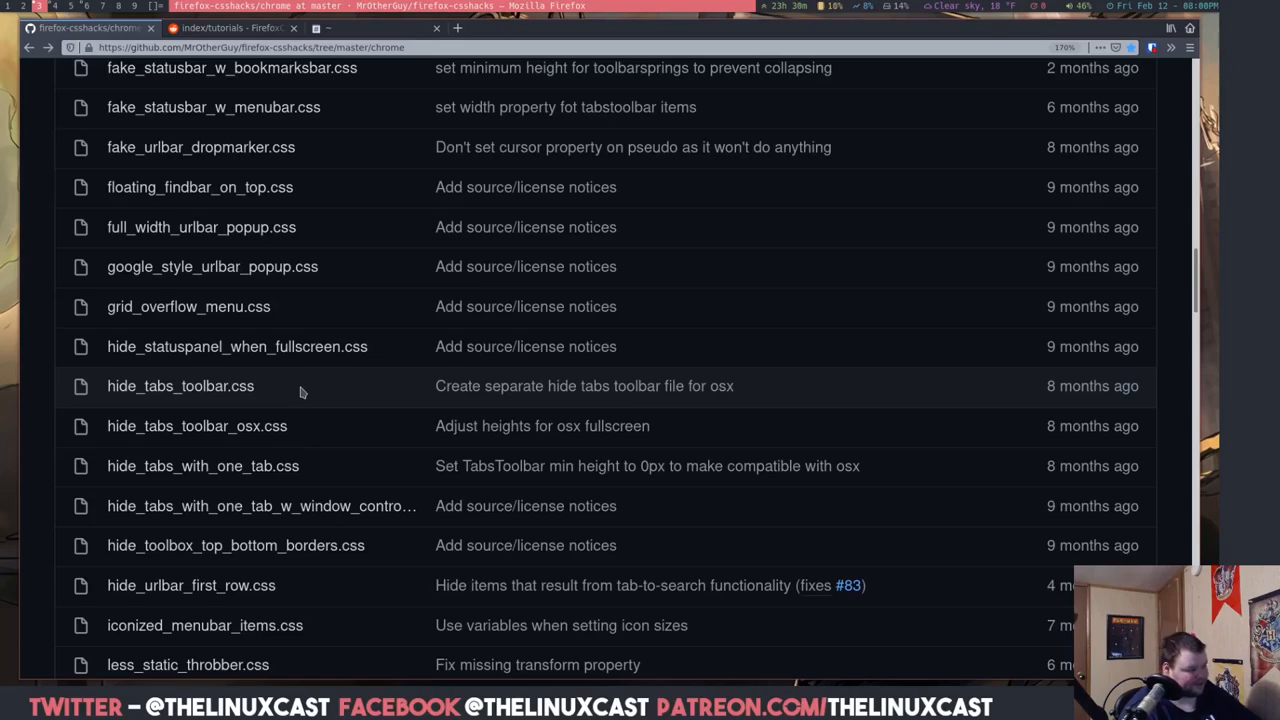
pyautogui.scroll(-3)
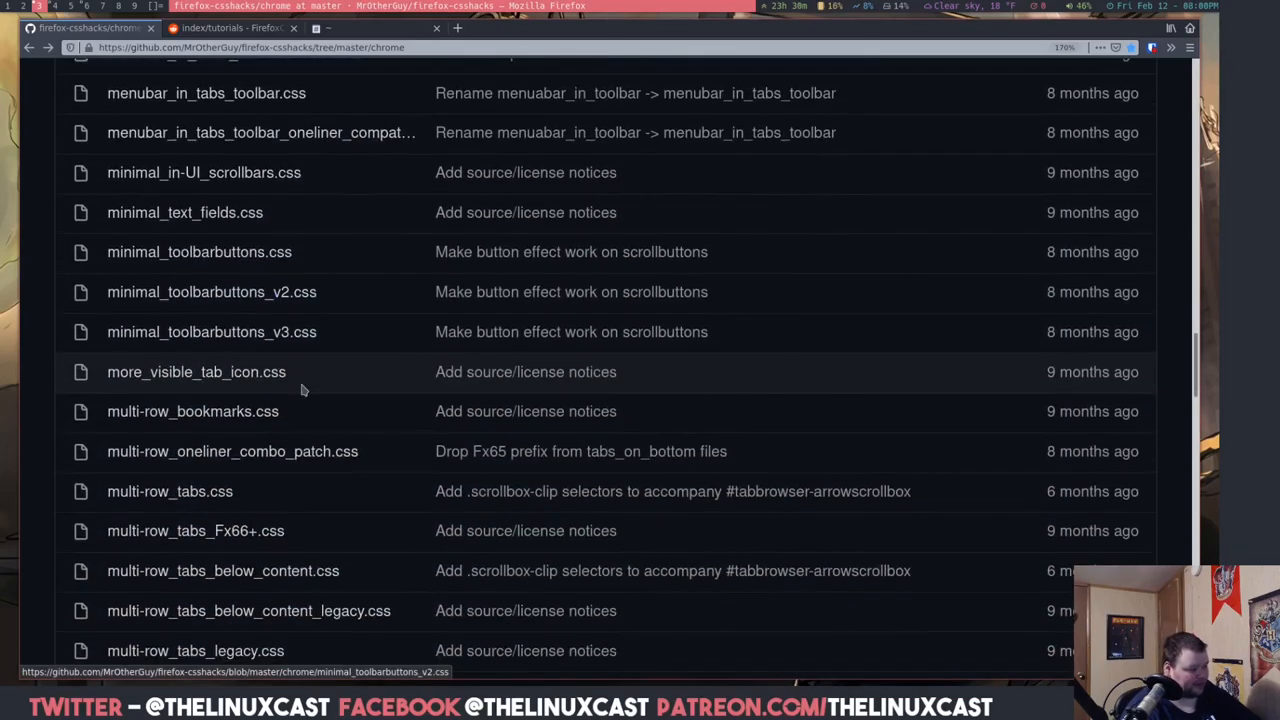
pyautogui.scroll(-3)
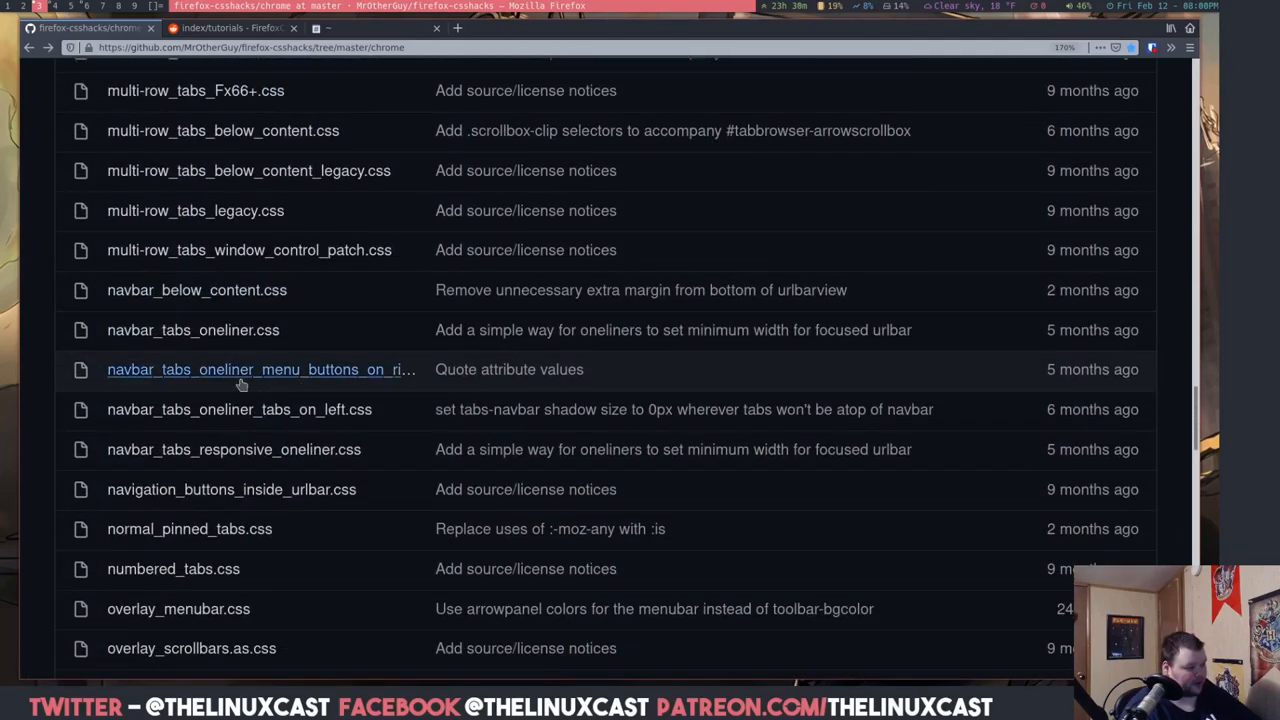
pyautogui.moveTo(239, 409)
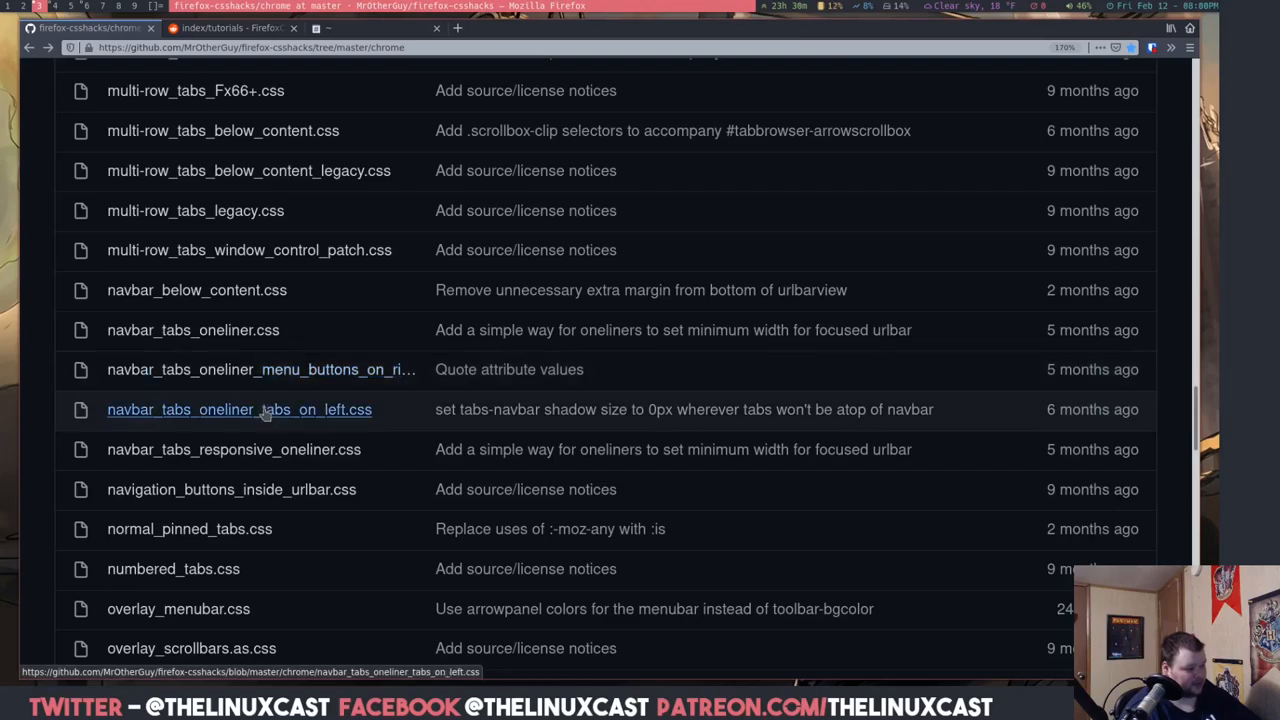
pyautogui.moveTo(293, 413)
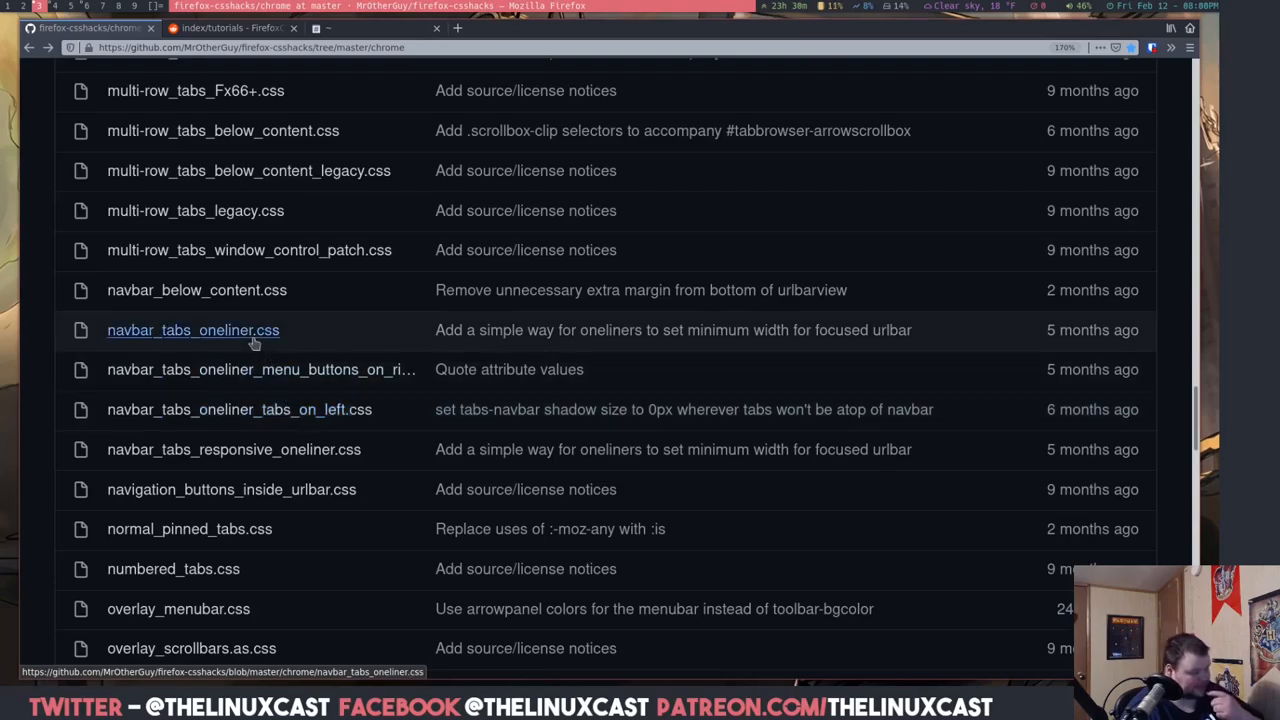
pyautogui.click(193, 330)
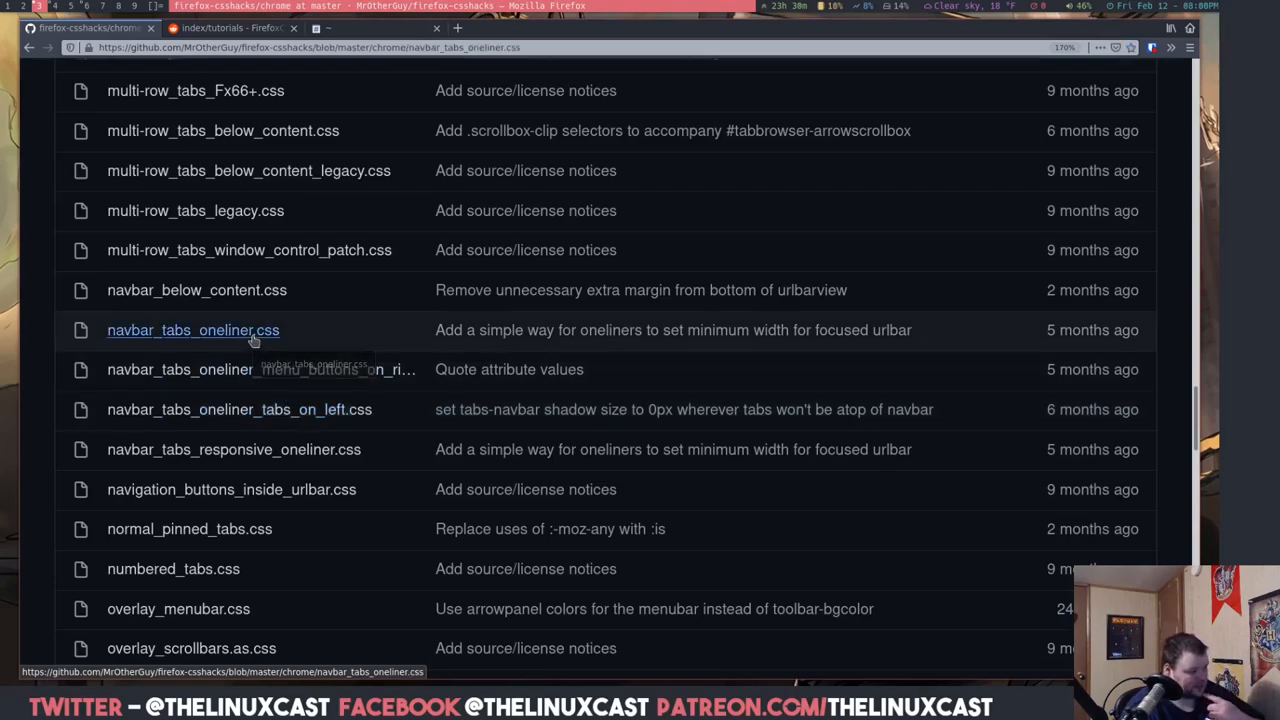
pyautogui.click(193, 330)
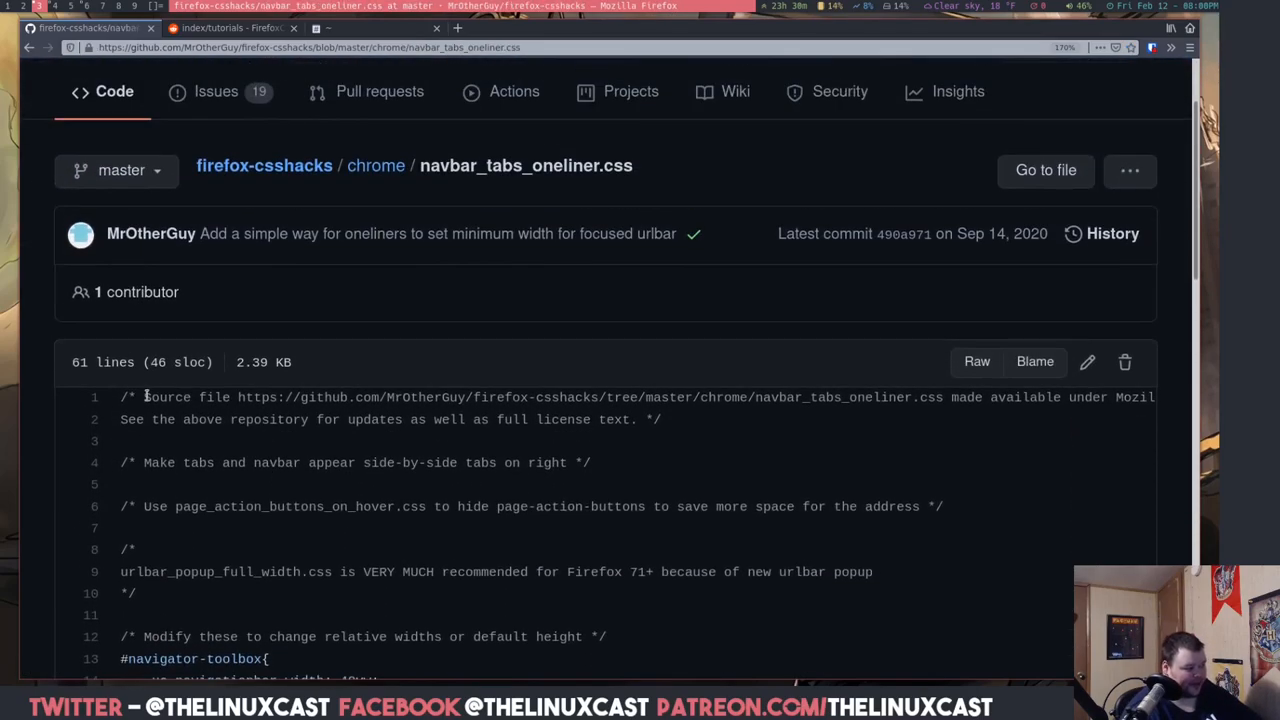
pyautogui.scroll(-3)
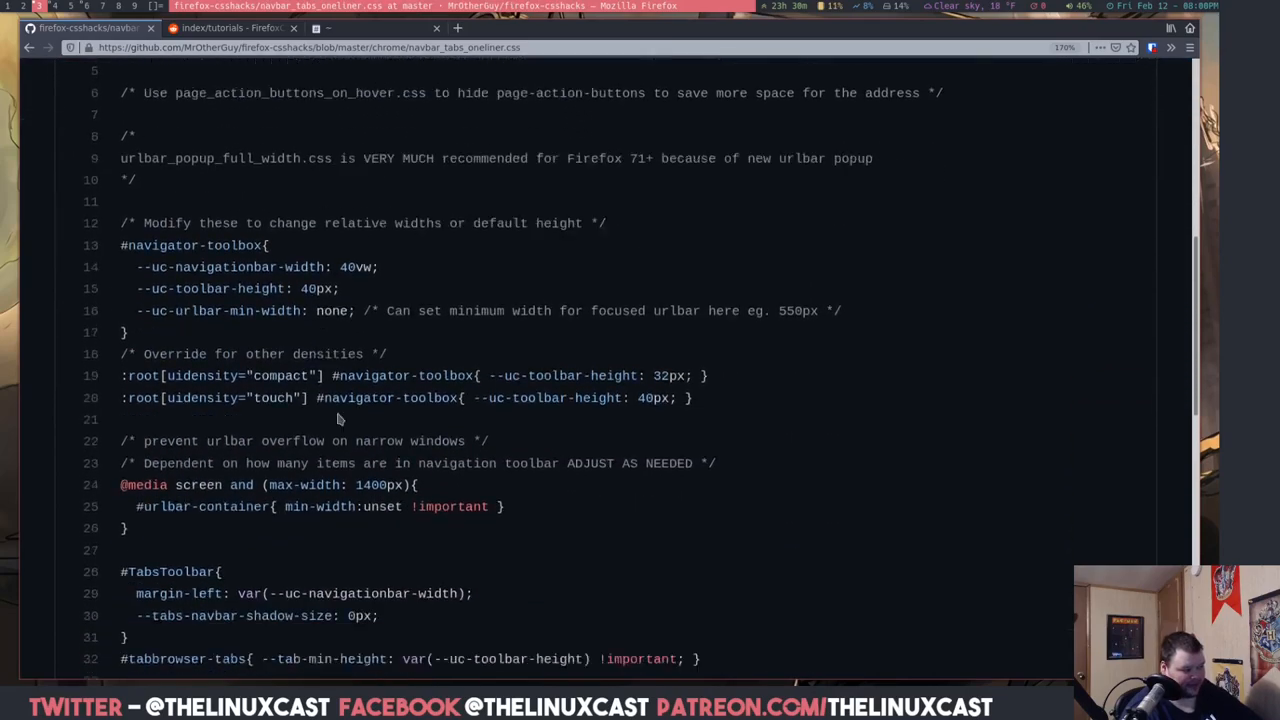
pyautogui.scroll(-3)
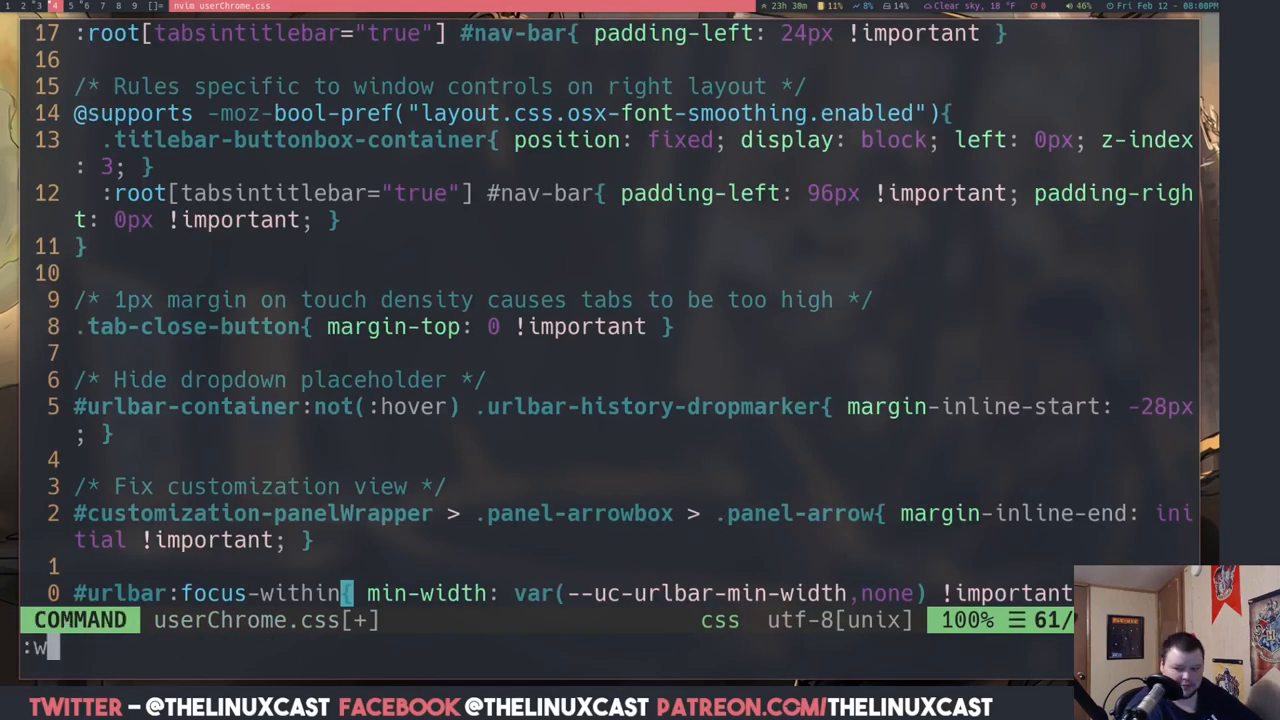
# Write the pasted navbar tabs oneliner CSS to userChrome.css
pyautogui.press('Return')
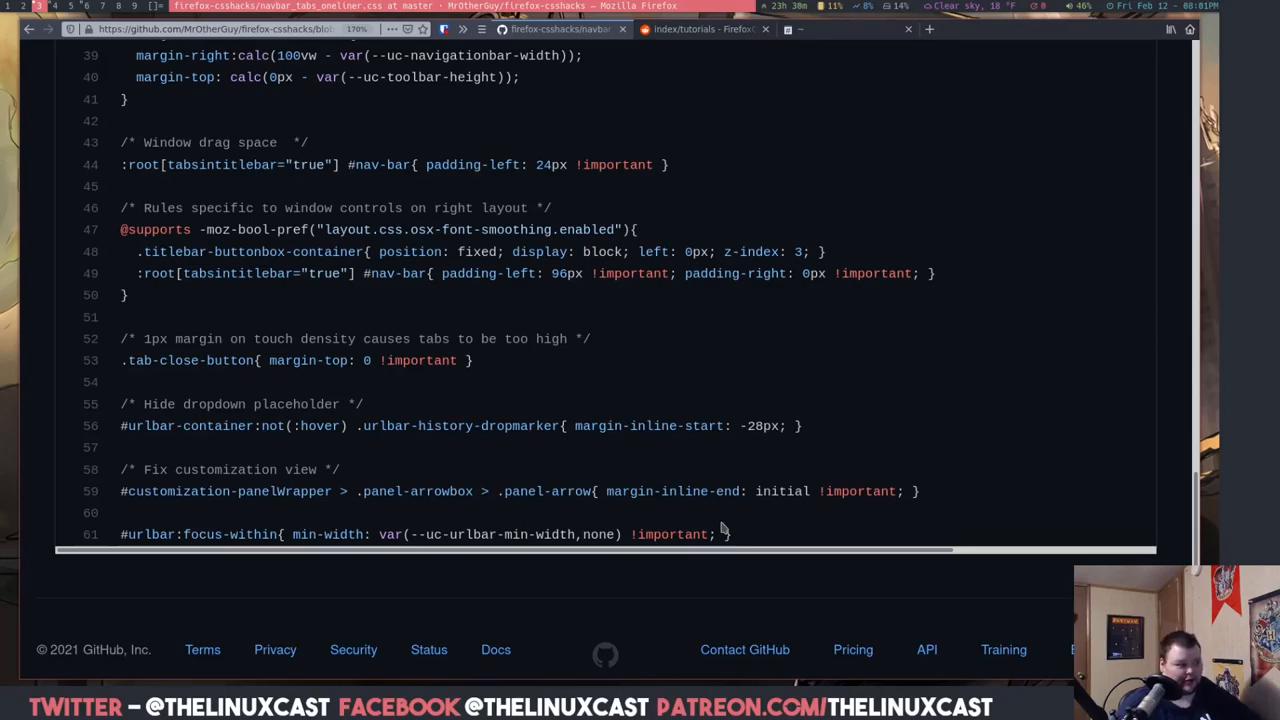
pyautogui.moveTo(475, 298)
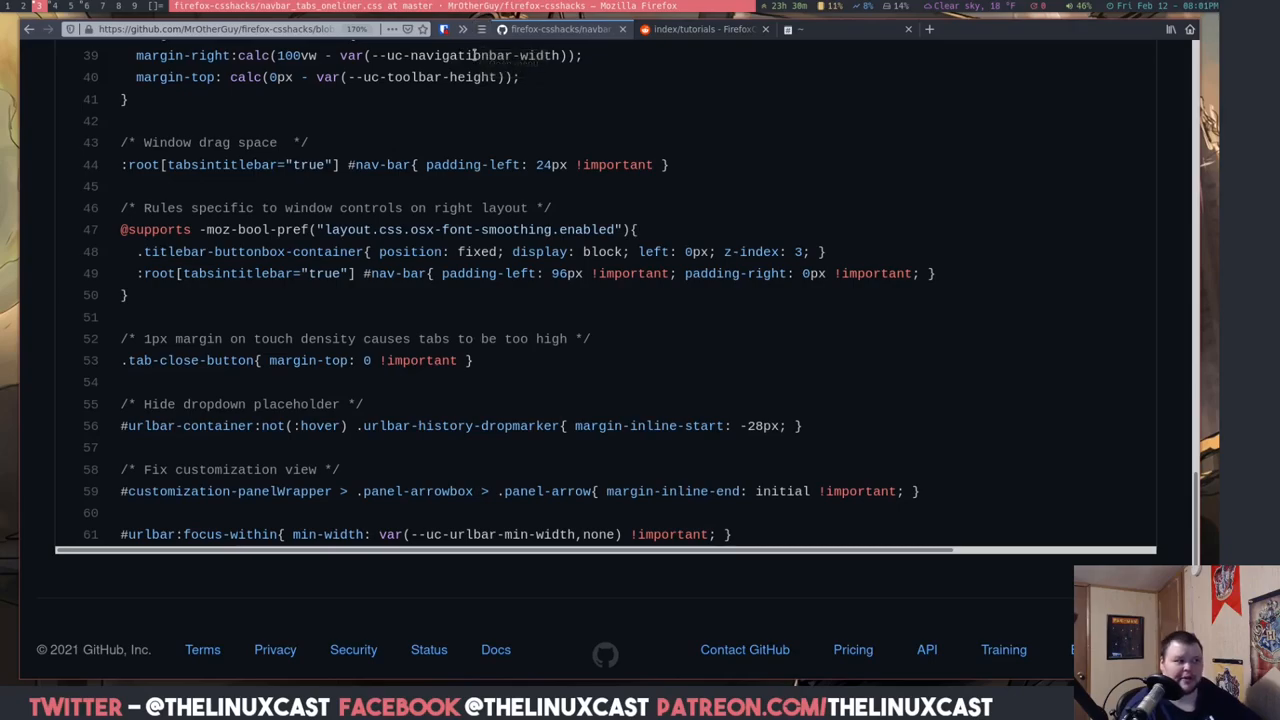
pyautogui.moveTo(403, 140)
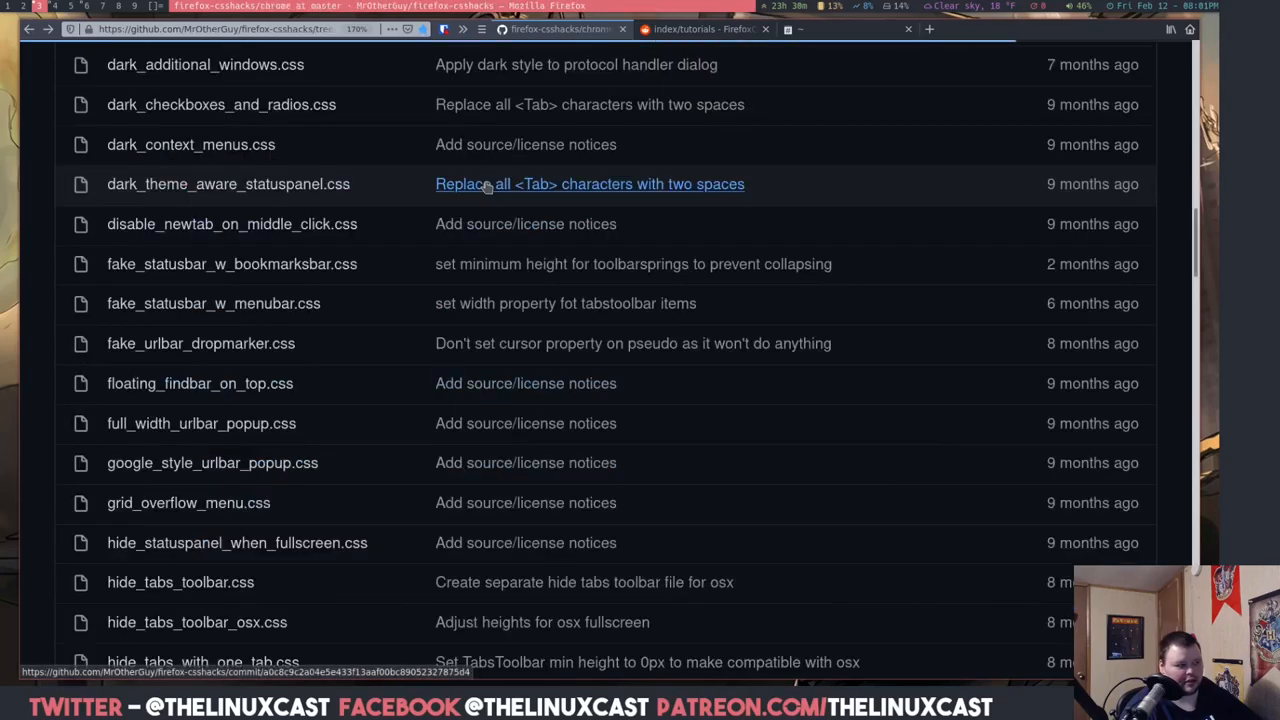
pyautogui.moveTo(798, 64)
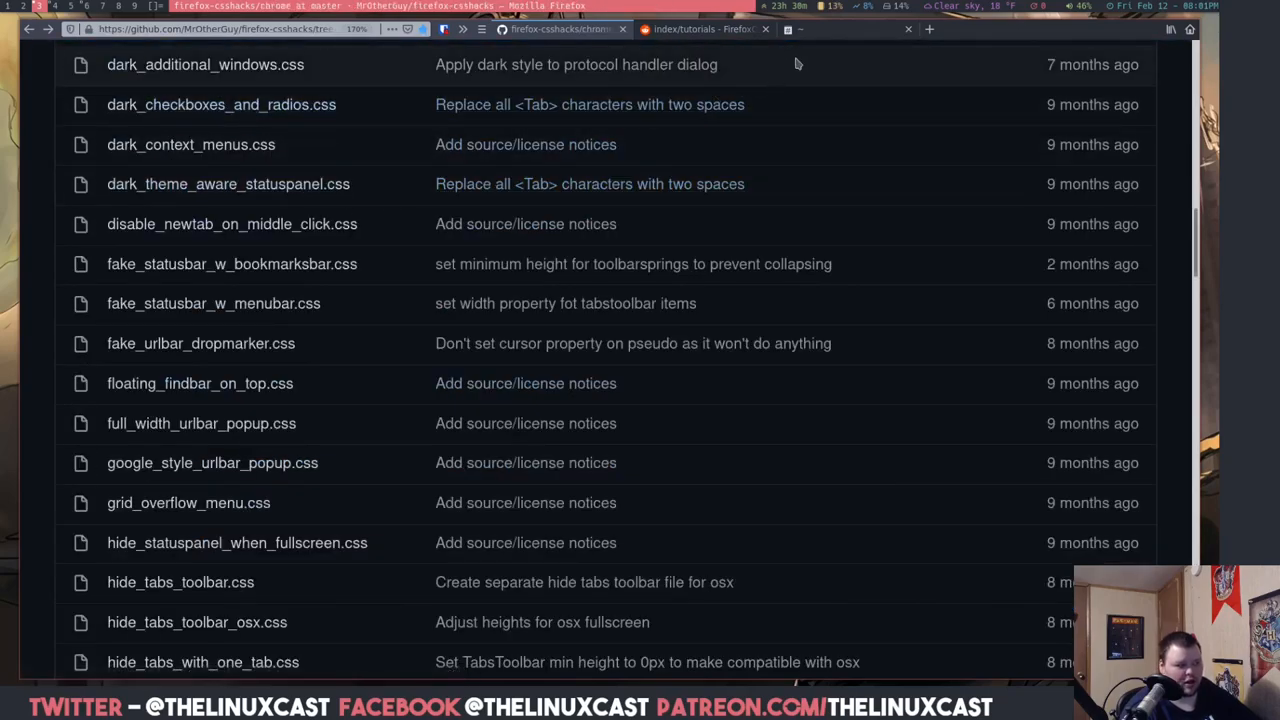
pyautogui.moveTo(978, 33)
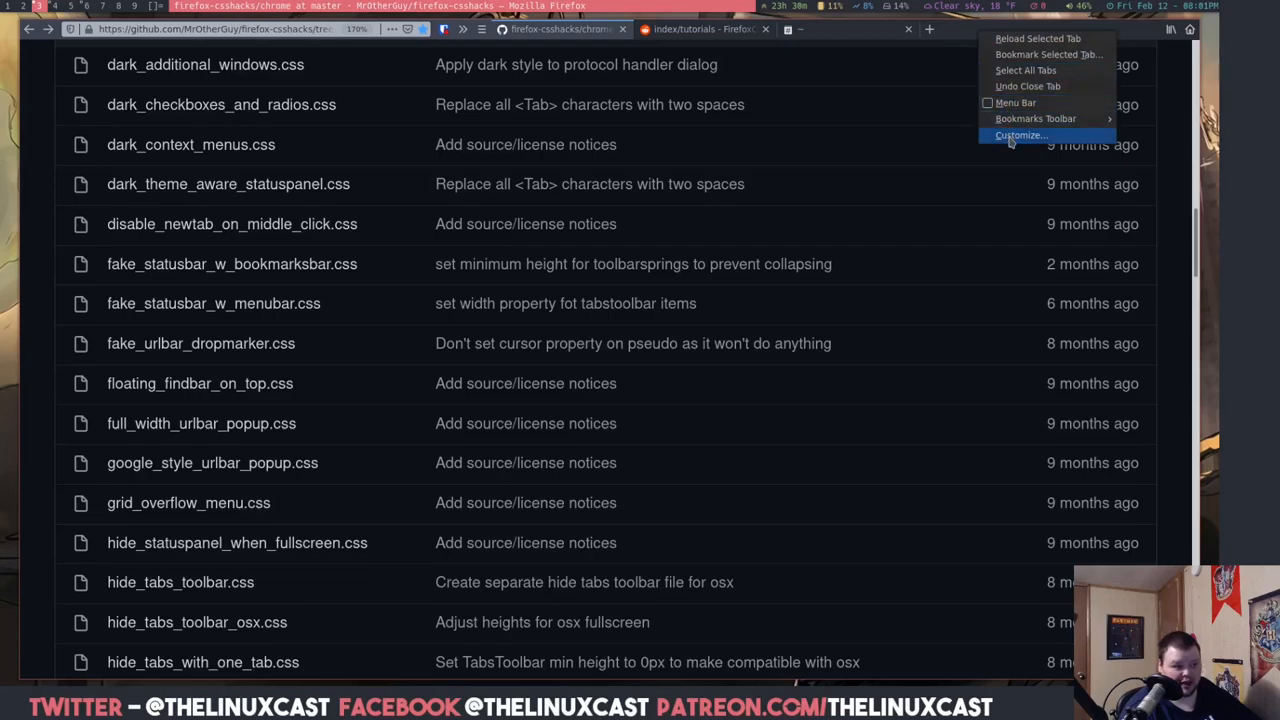
# Open Customize, bring up the Density dropdown and choose Compact
pyautogui.click(1020, 135)
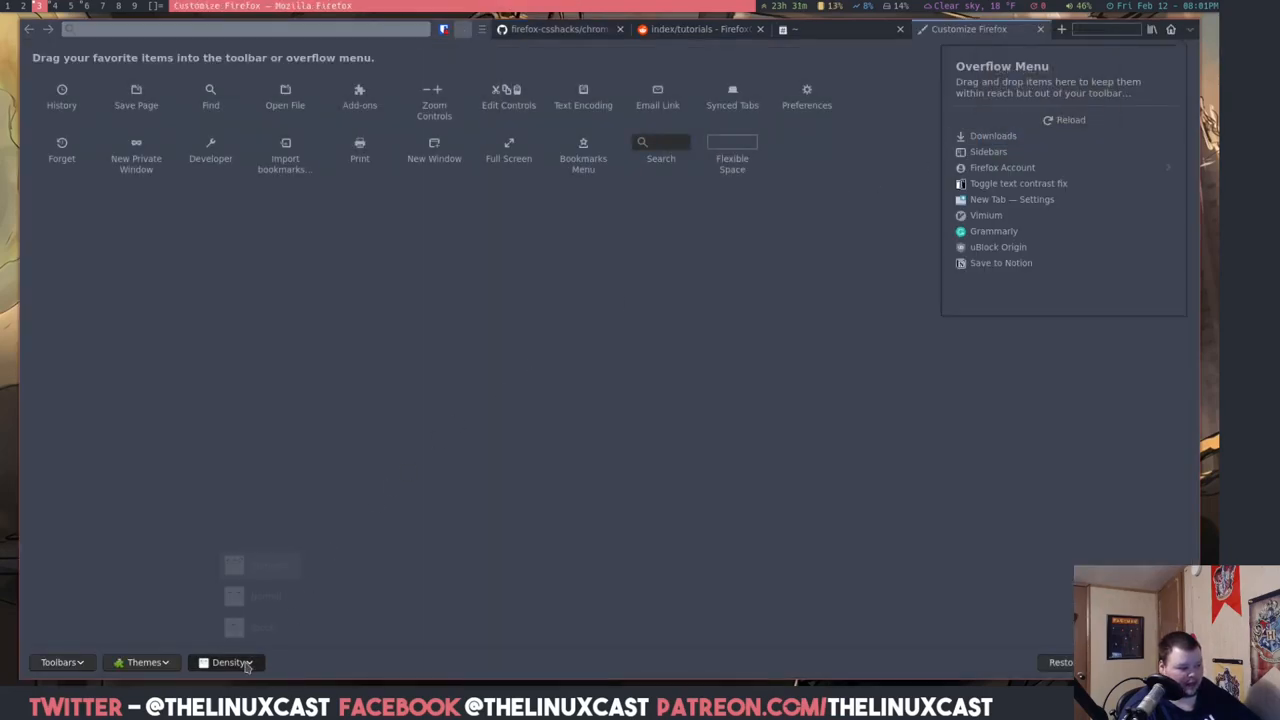
pyautogui.click(228, 662)
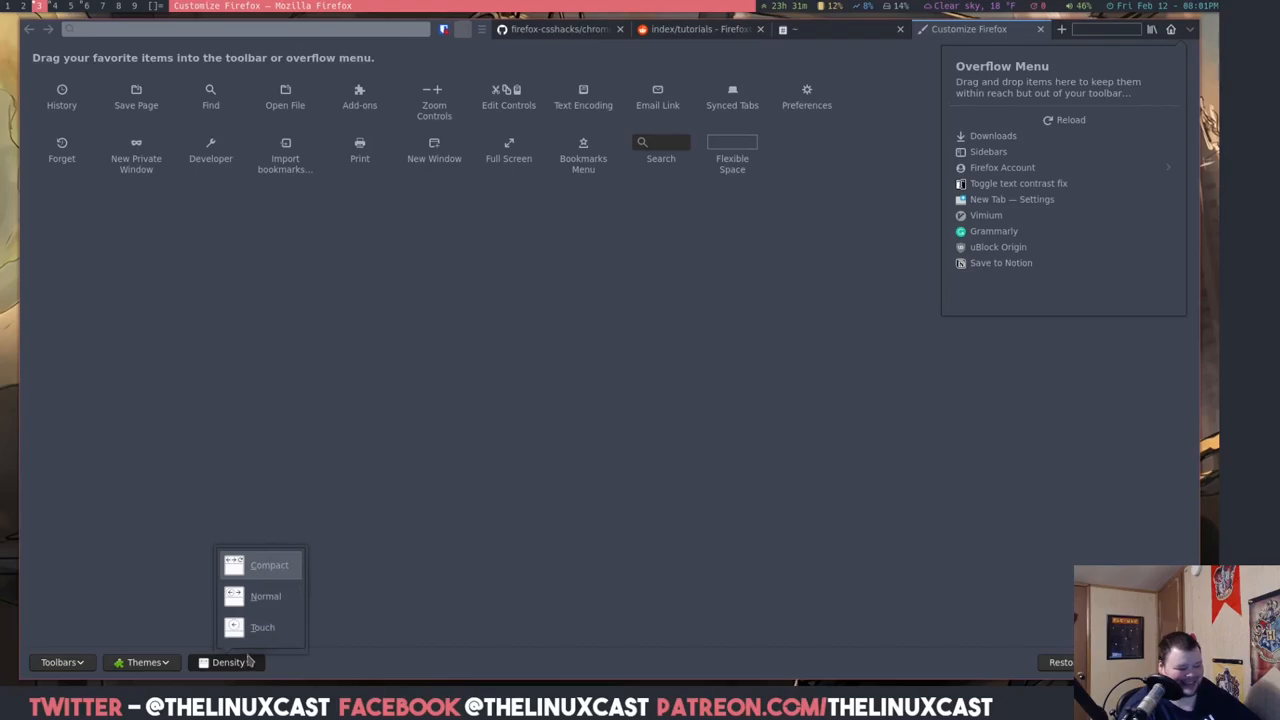
pyautogui.moveTo(269, 565)
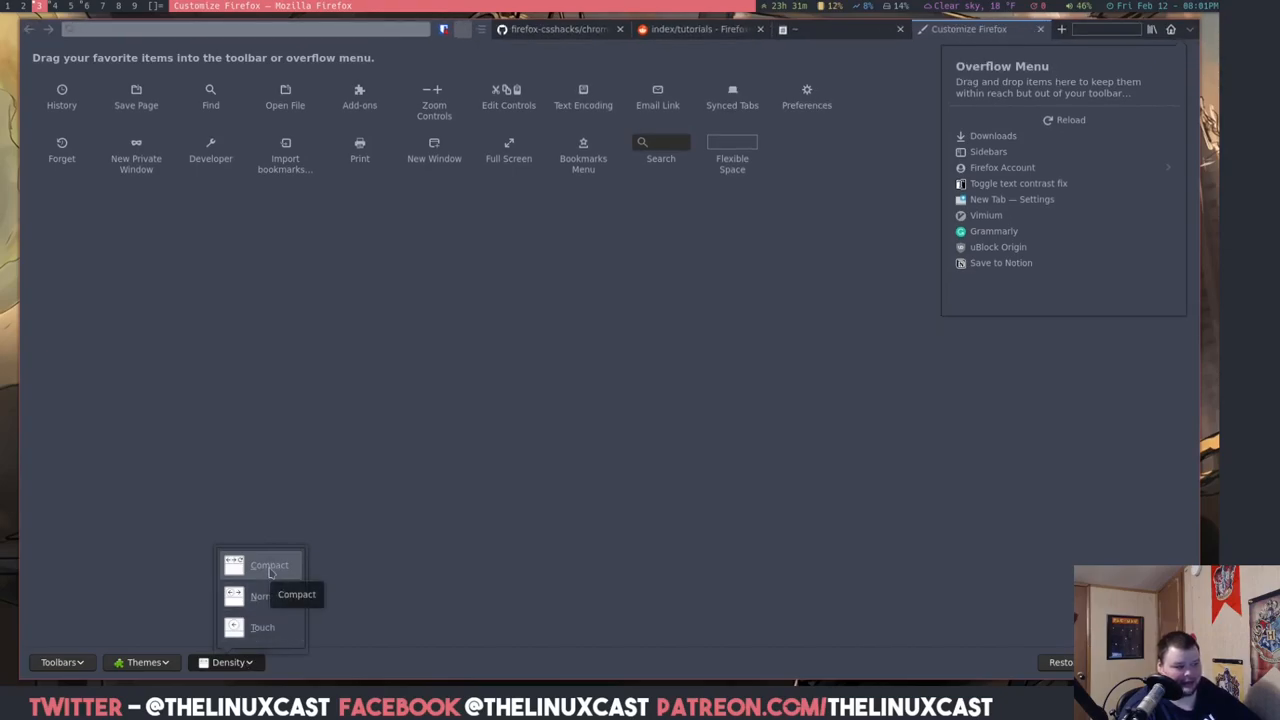
pyautogui.moveTo(556, 519)
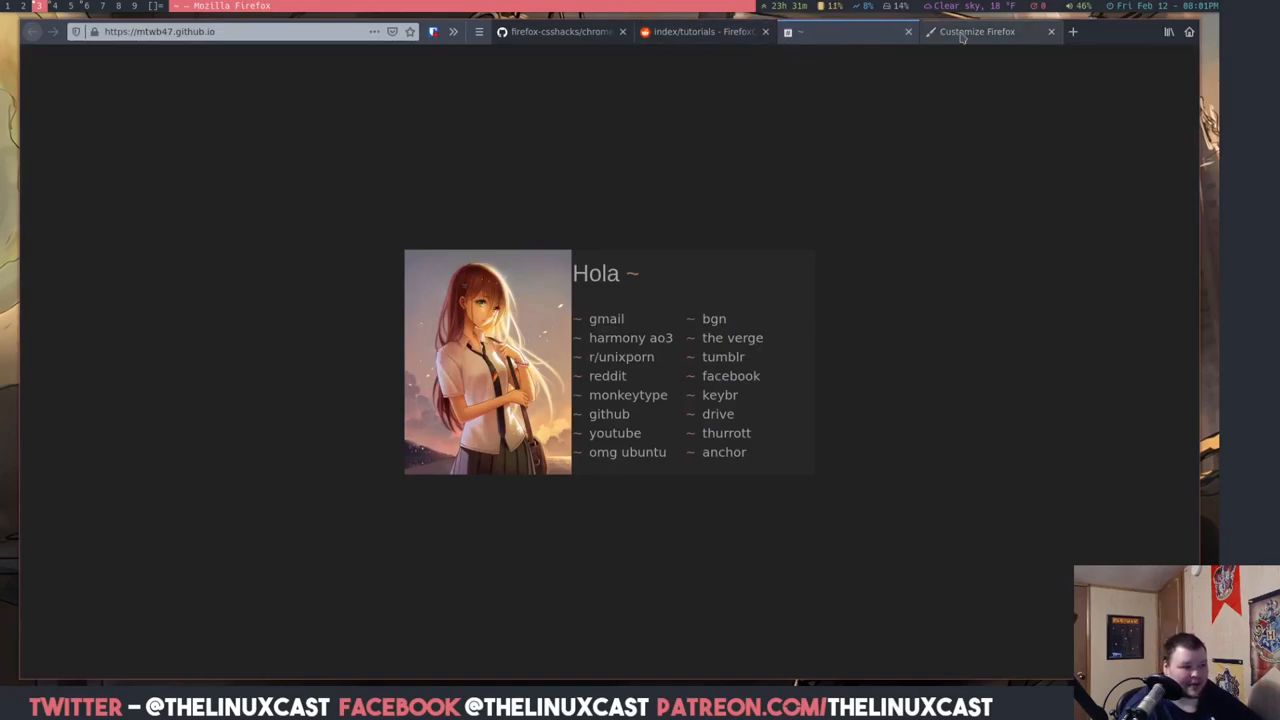
pyautogui.click(977, 31)
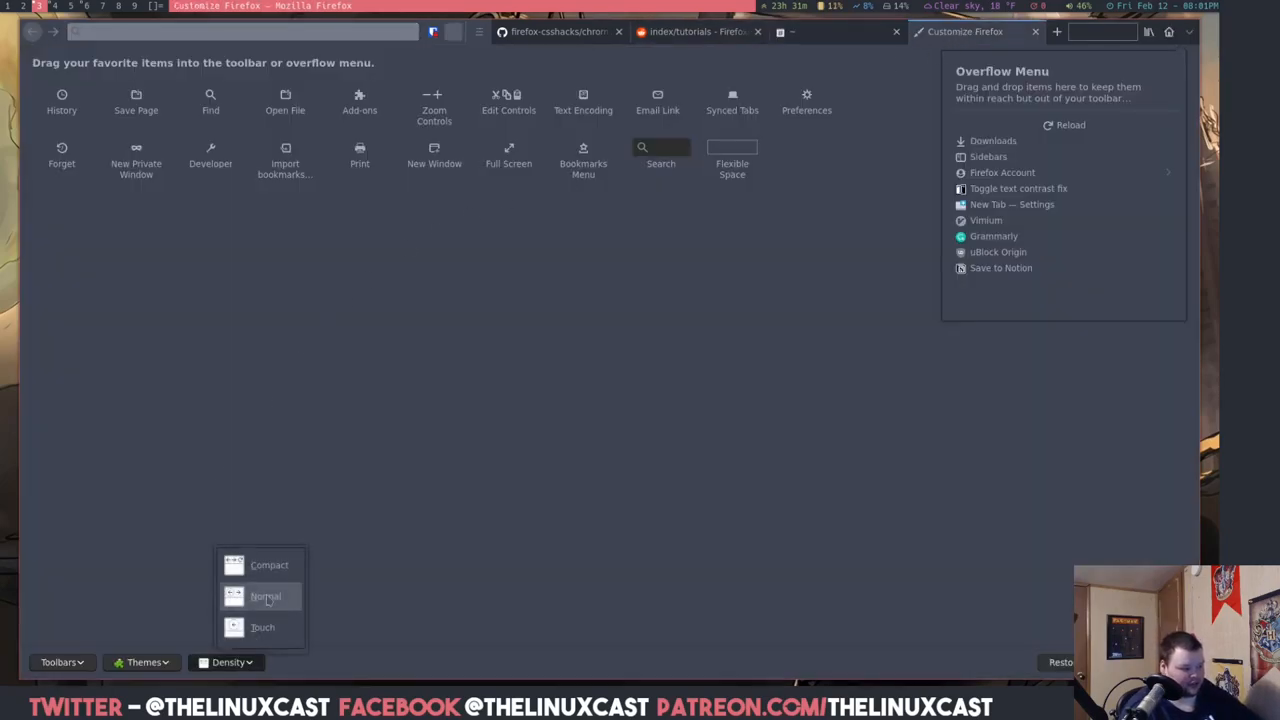
pyautogui.click(265, 596)
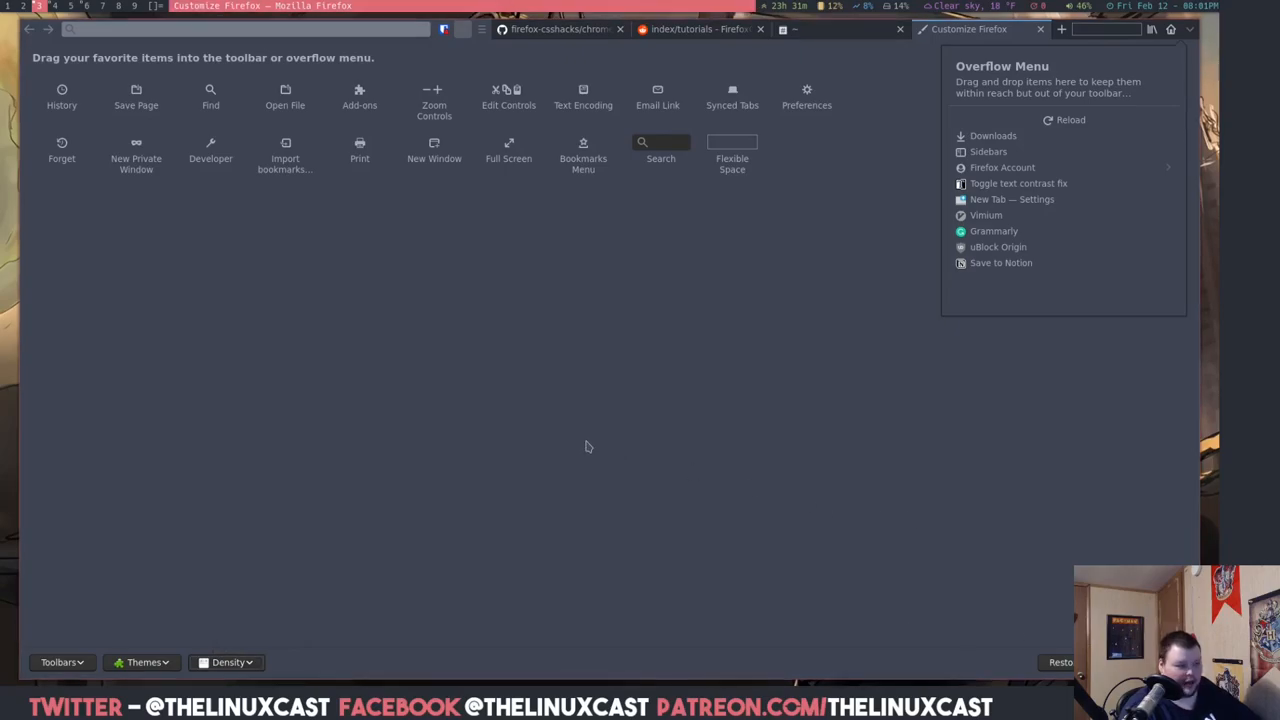